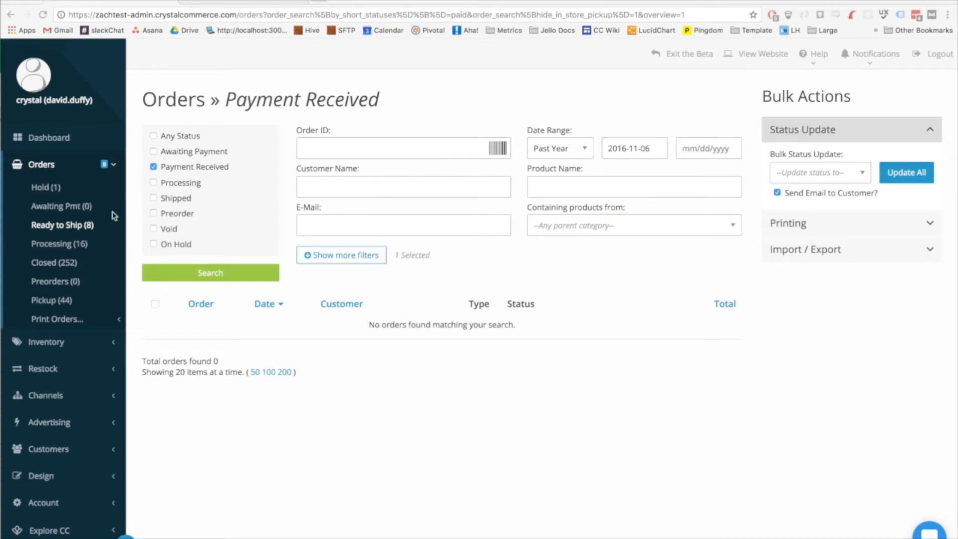
mouse_move(286, 62)
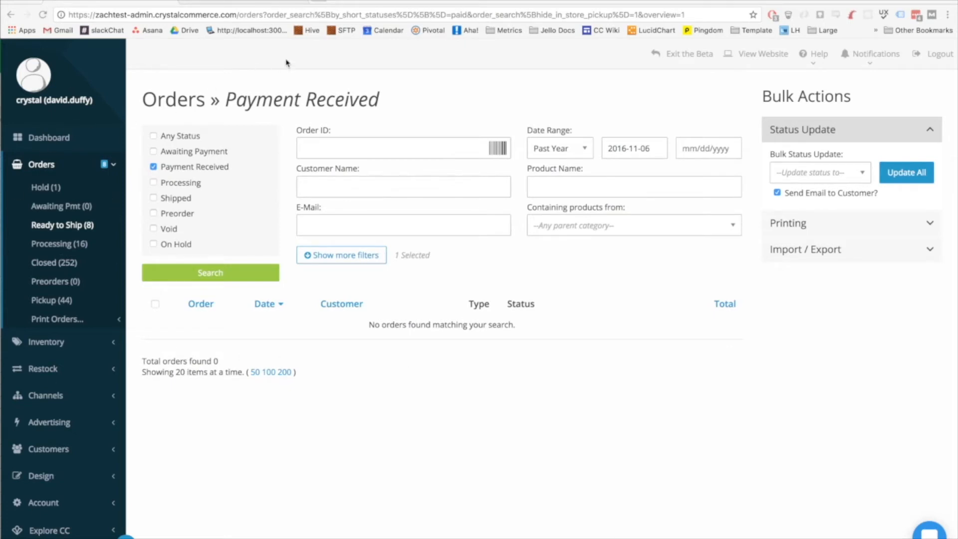
mouse_move(408, 420)
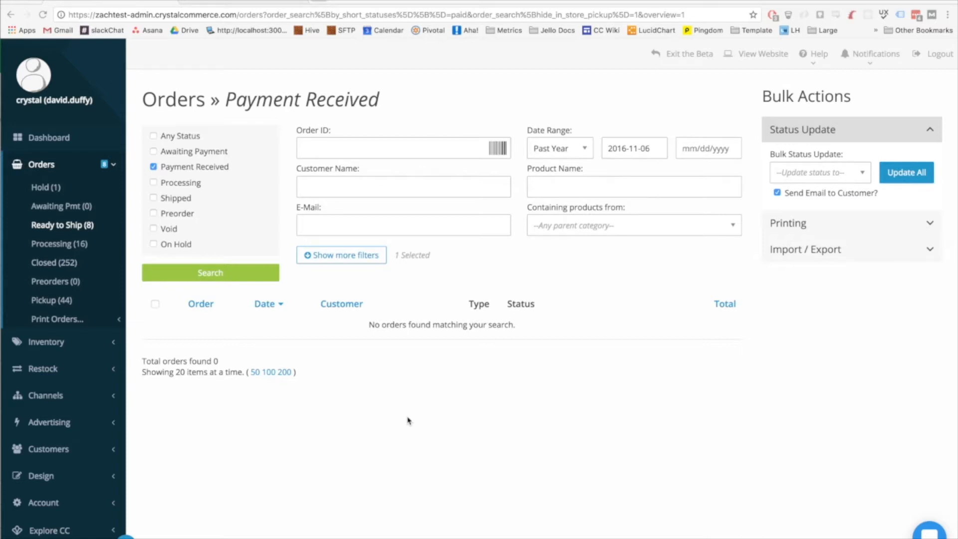
mouse_move(461, 457)
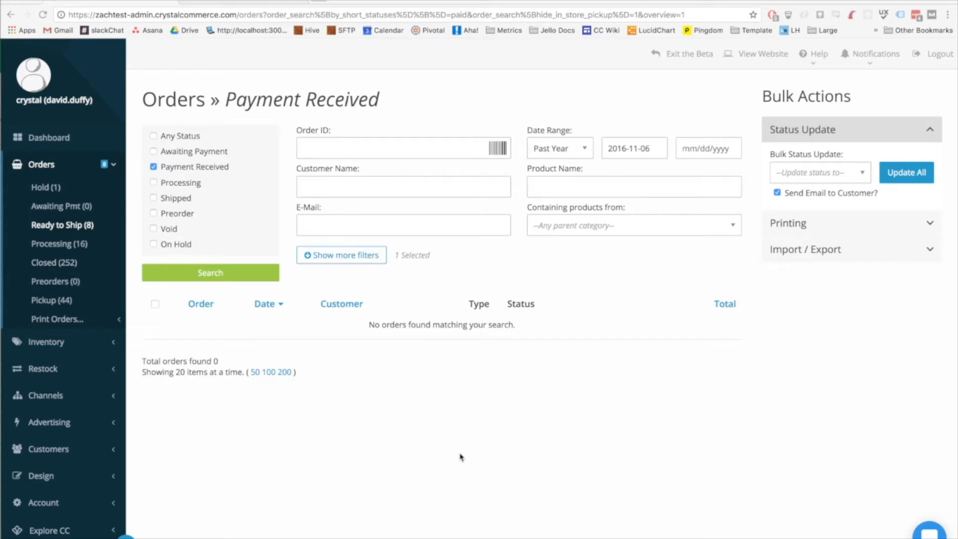
mouse_move(420, 105)
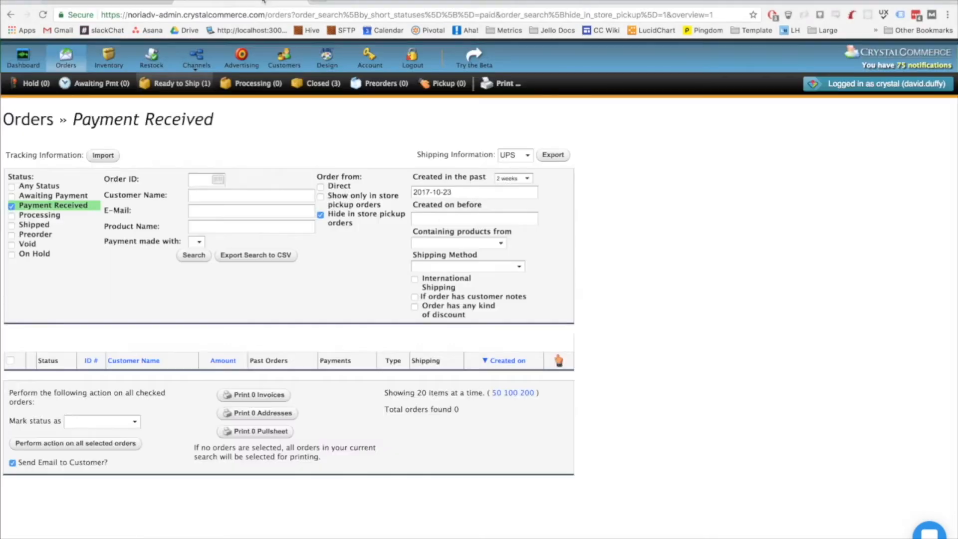
mouse_move(735, 238)
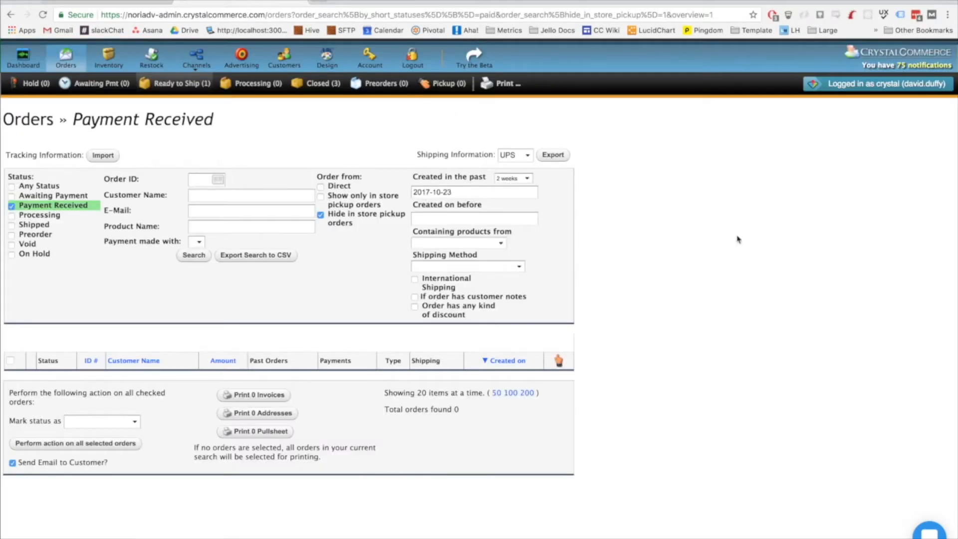
mouse_move(571, 284)
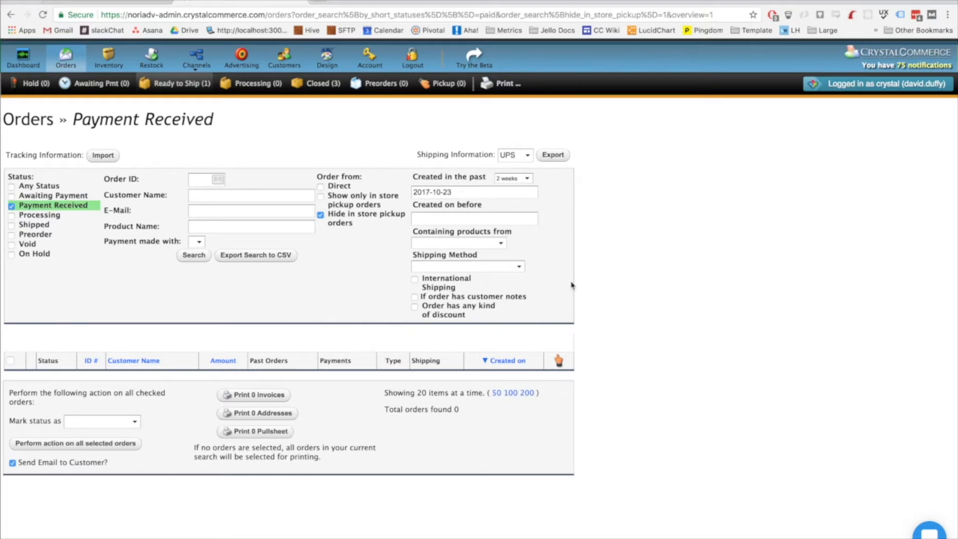
mouse_move(213, 296)
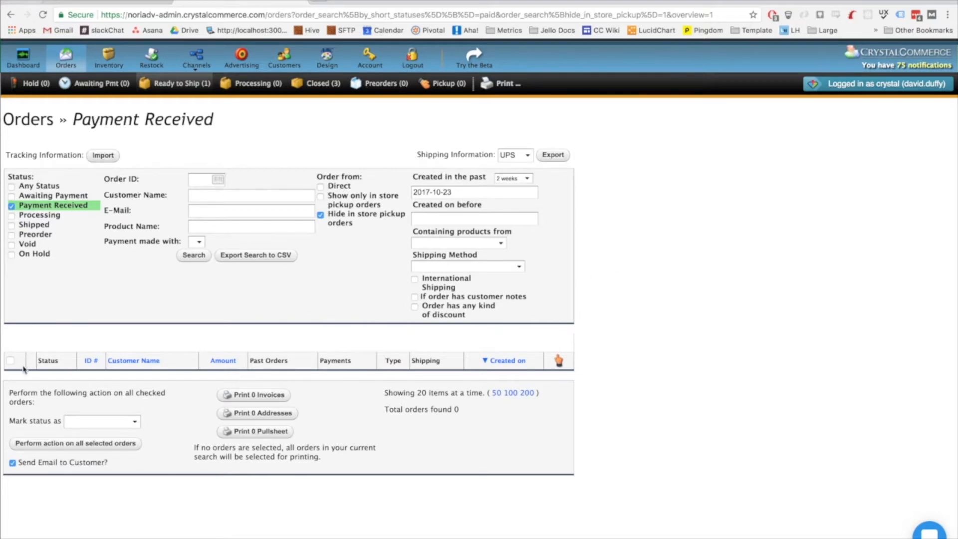
mouse_move(206, 352)
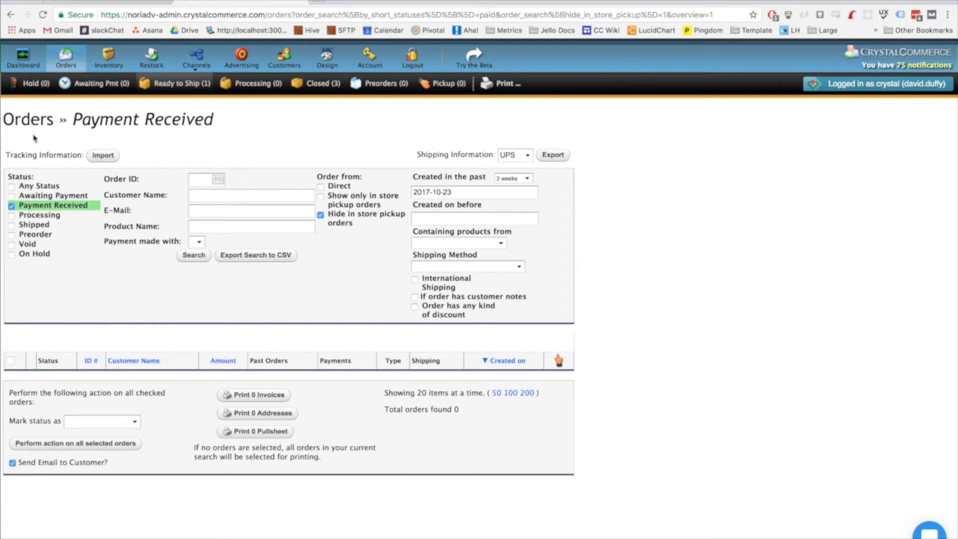
mouse_move(446, 162)
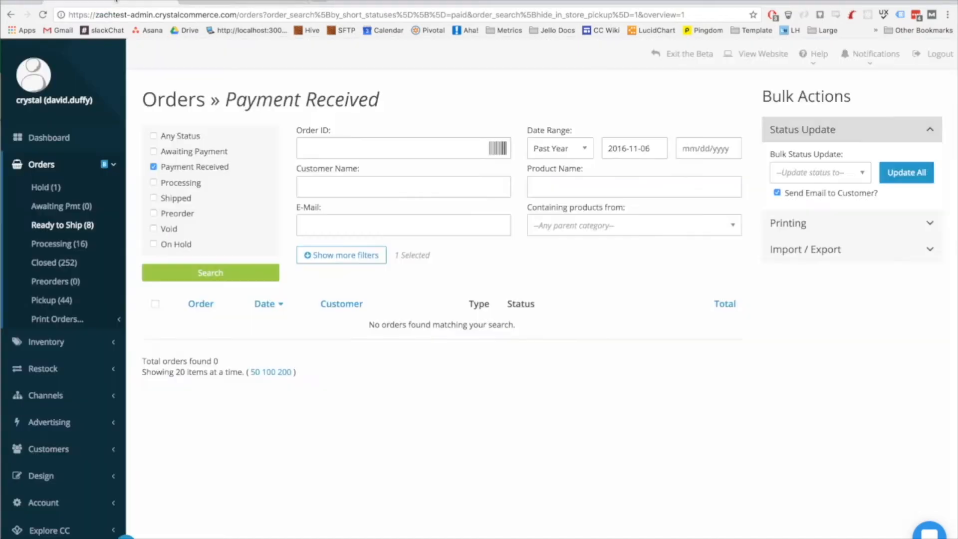
mouse_move(270, 411)
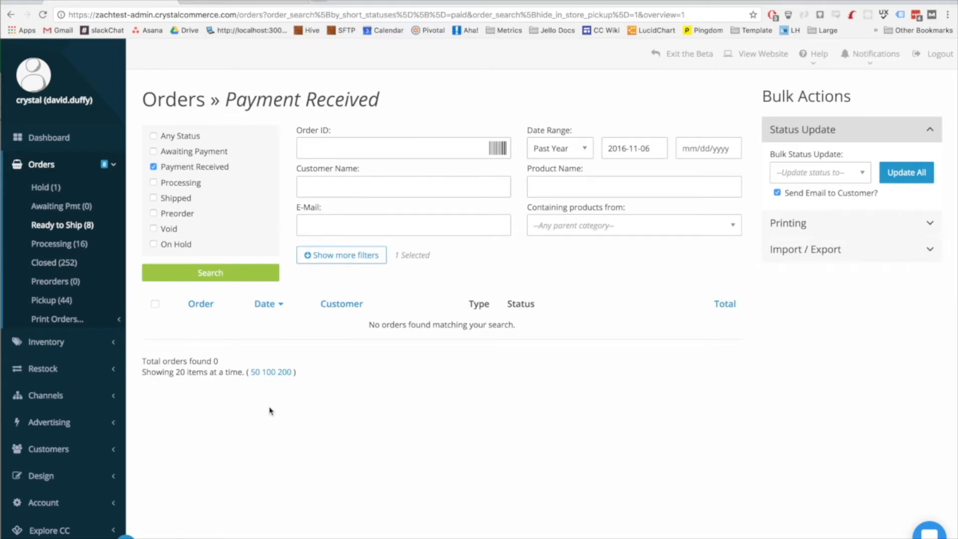
mouse_move(241, 173)
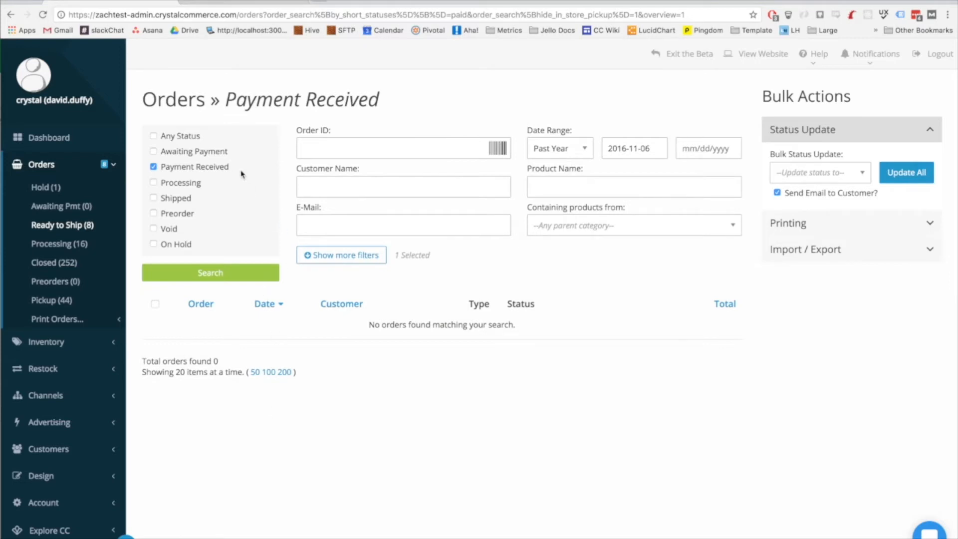
mouse_move(623, 244)
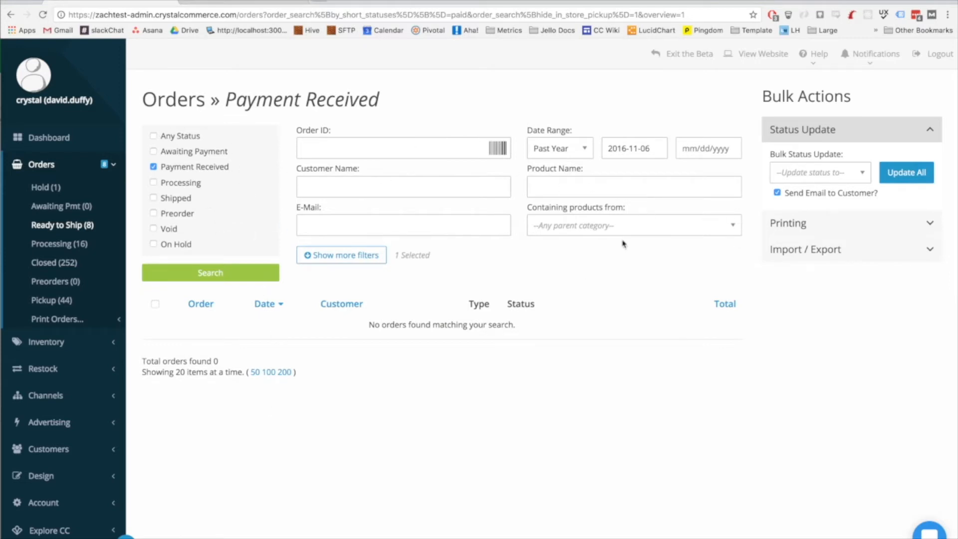
mouse_move(307, 290)
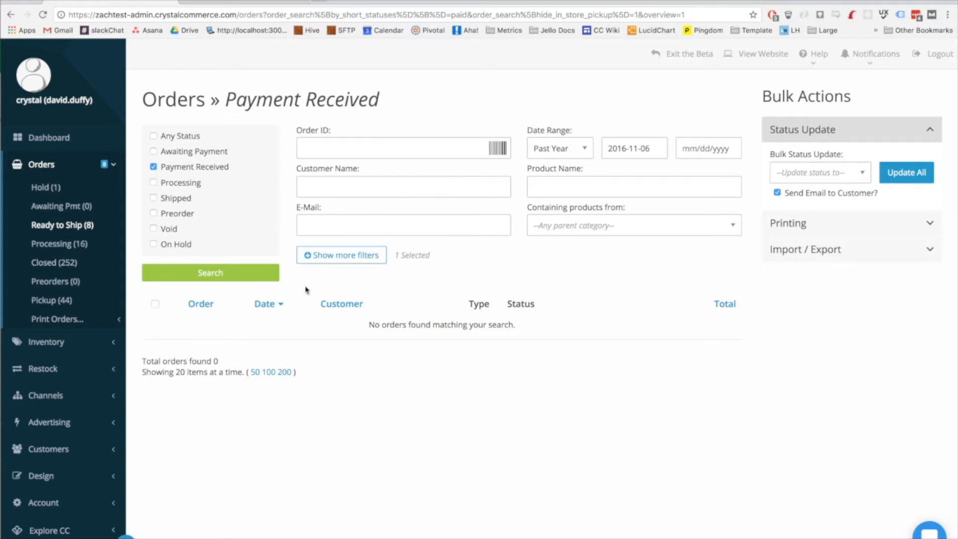
mouse_move(356, 309)
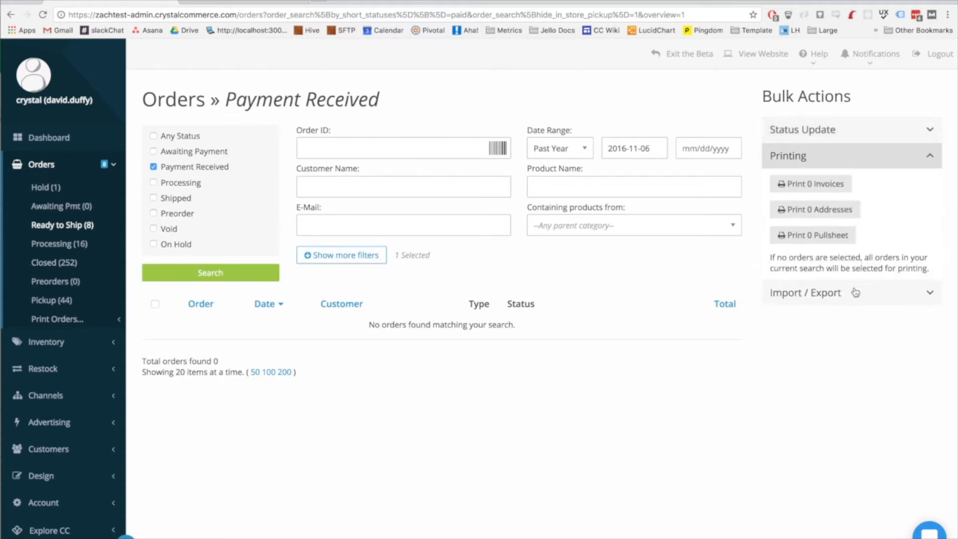
Step: Preview the Import / Export bulk actions on the empty Payment Received orders page
click(801, 129)
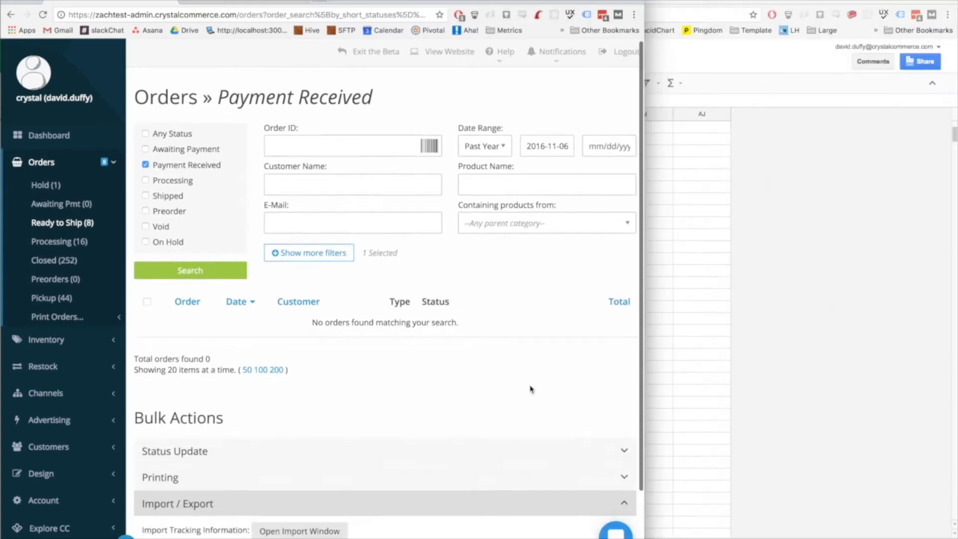
scroll(down, 3)
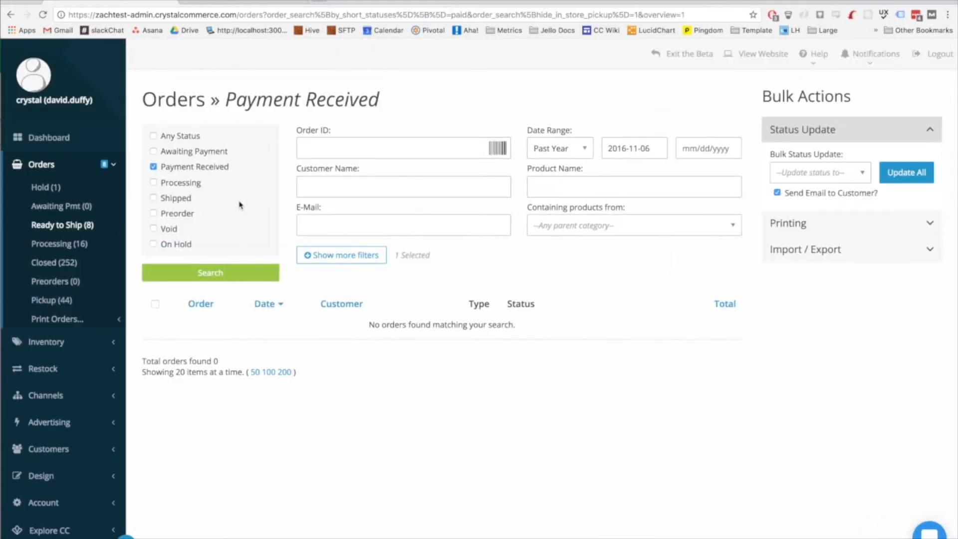
mouse_move(344, 207)
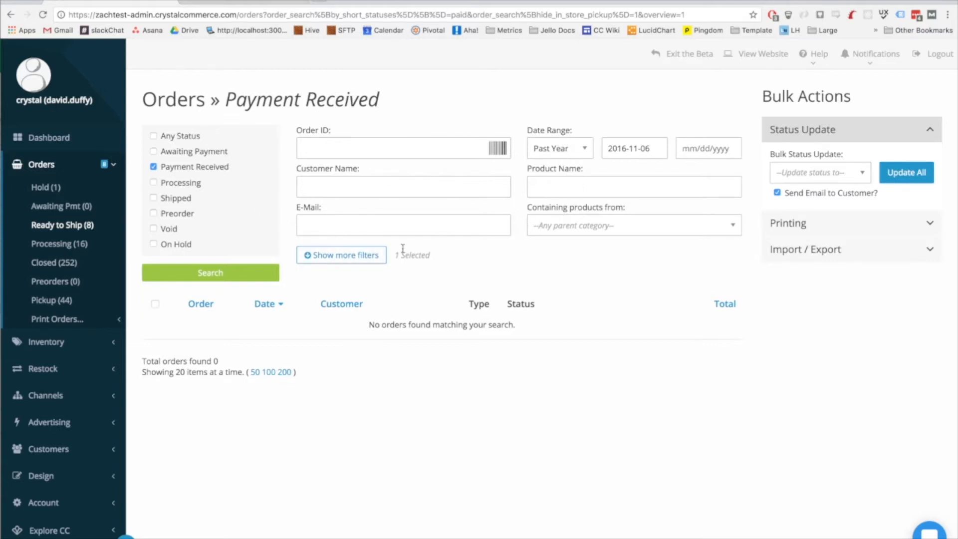
click(341, 255)
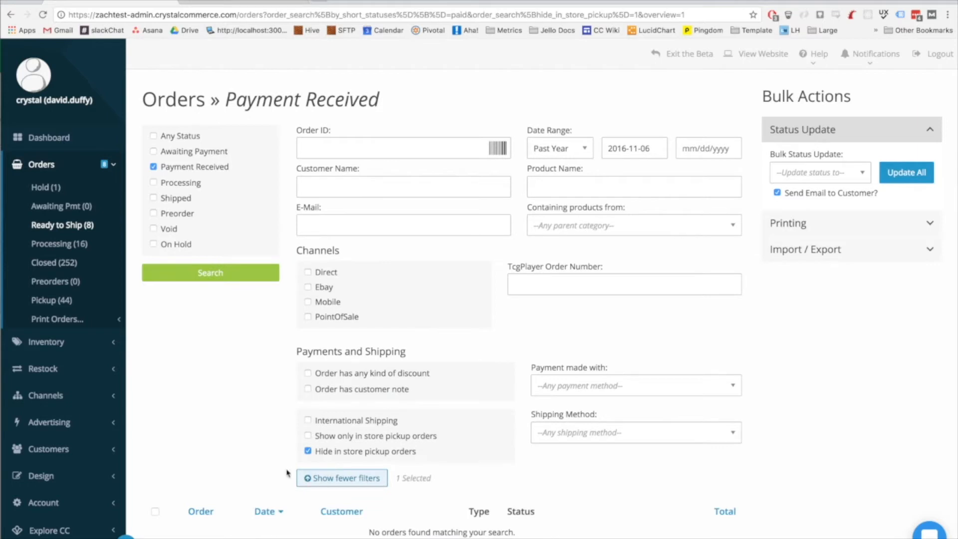
mouse_move(259, 442)
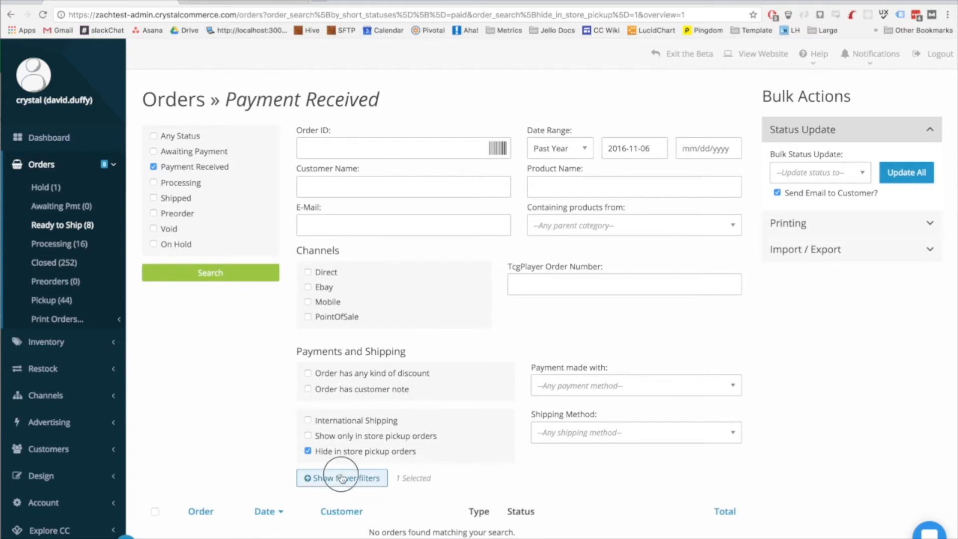
click(342, 478)
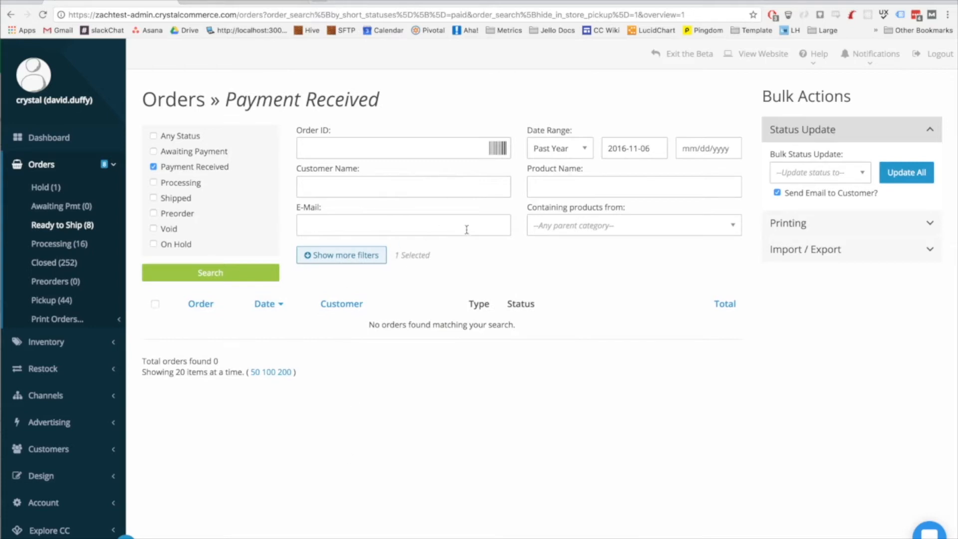
mouse_move(512, 97)
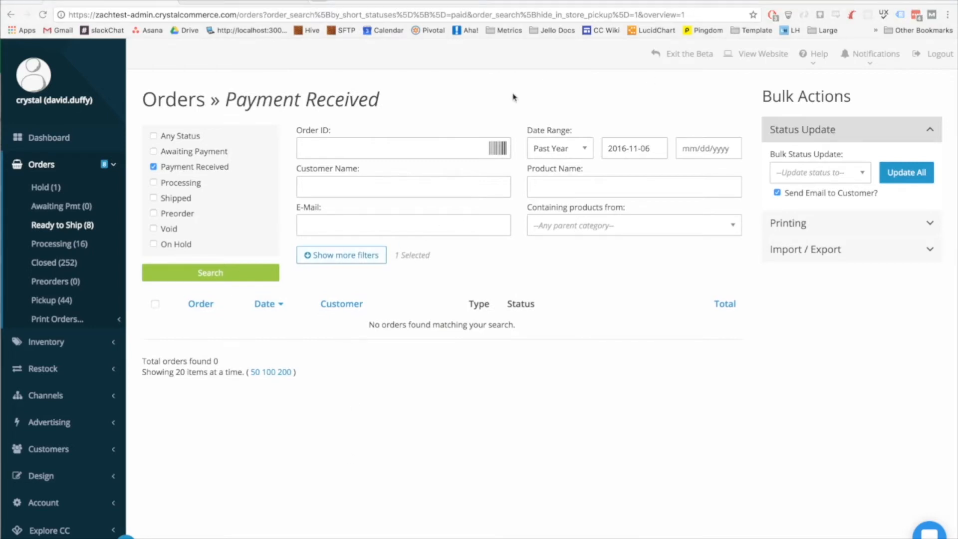
mouse_move(391, 122)
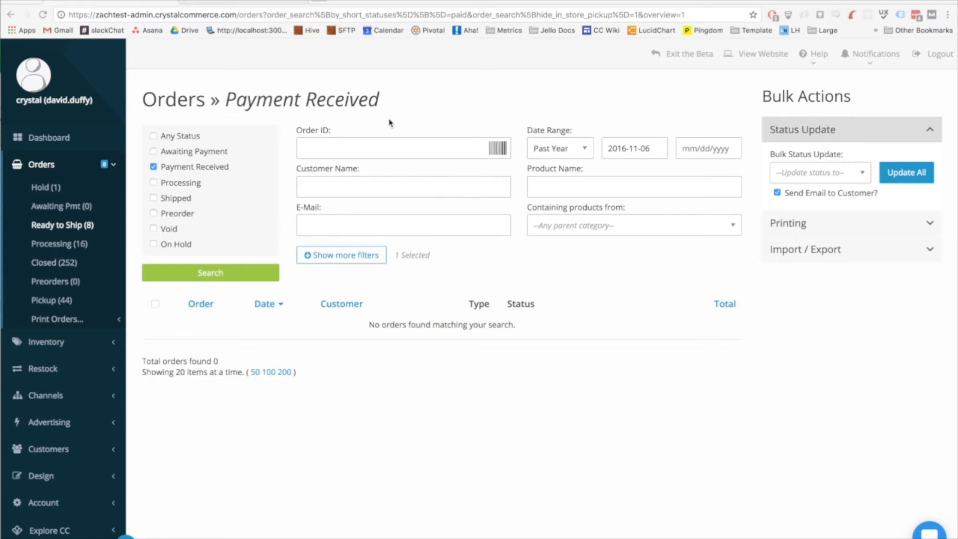
mouse_move(393, 120)
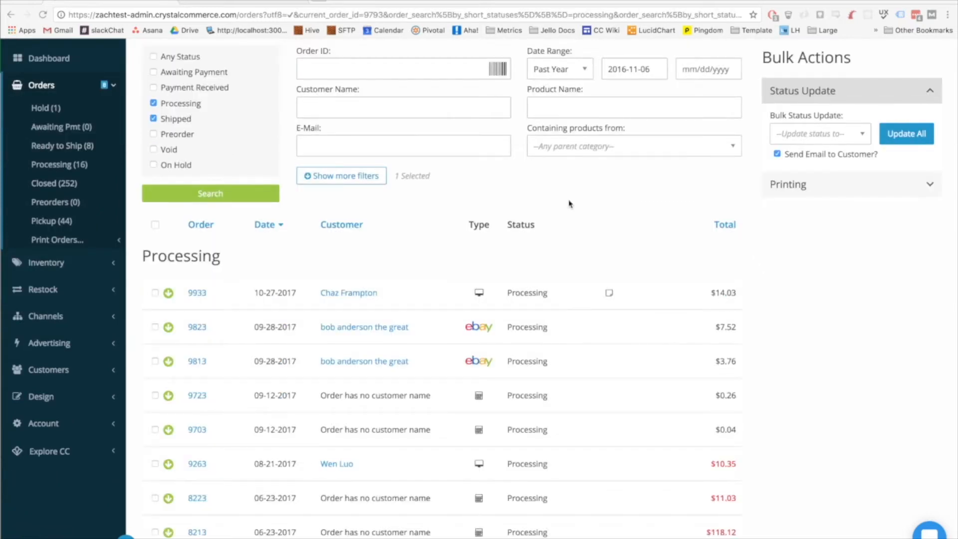
mouse_move(574, 231)
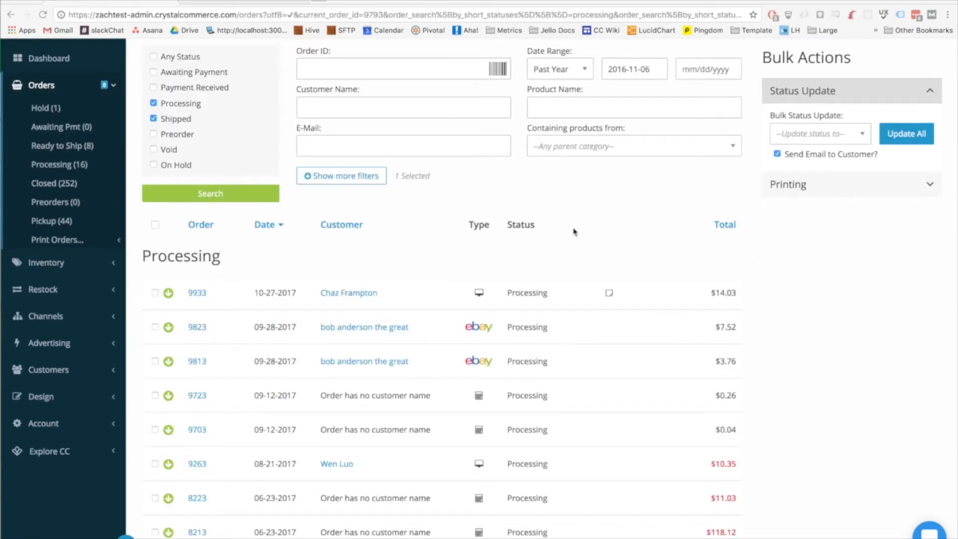
mouse_move(212, 283)
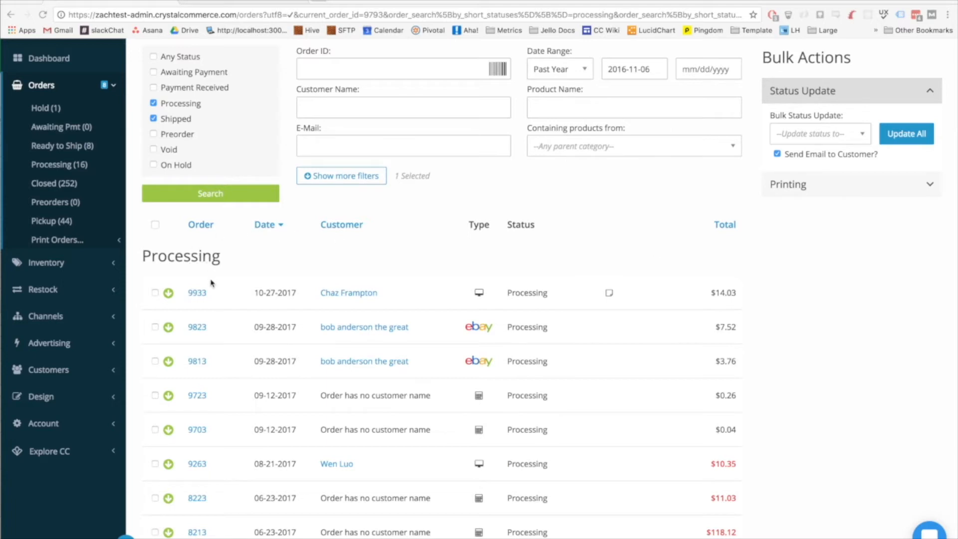
mouse_move(297, 273)
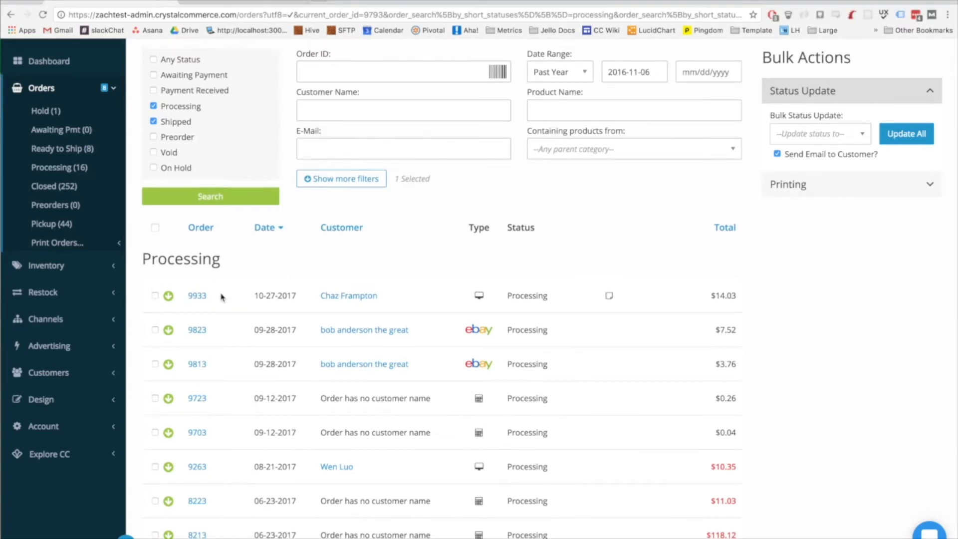
mouse_move(235, 293)
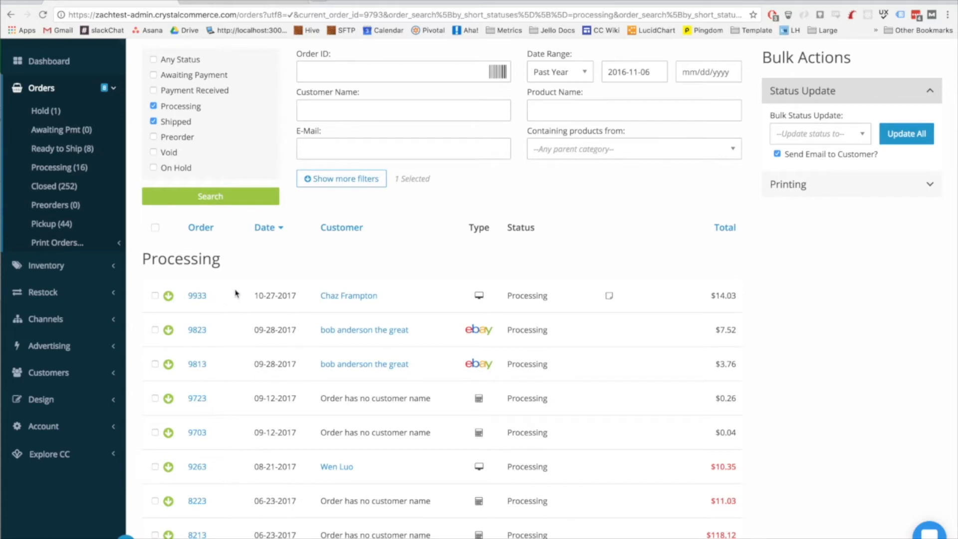
mouse_move(237, 290)
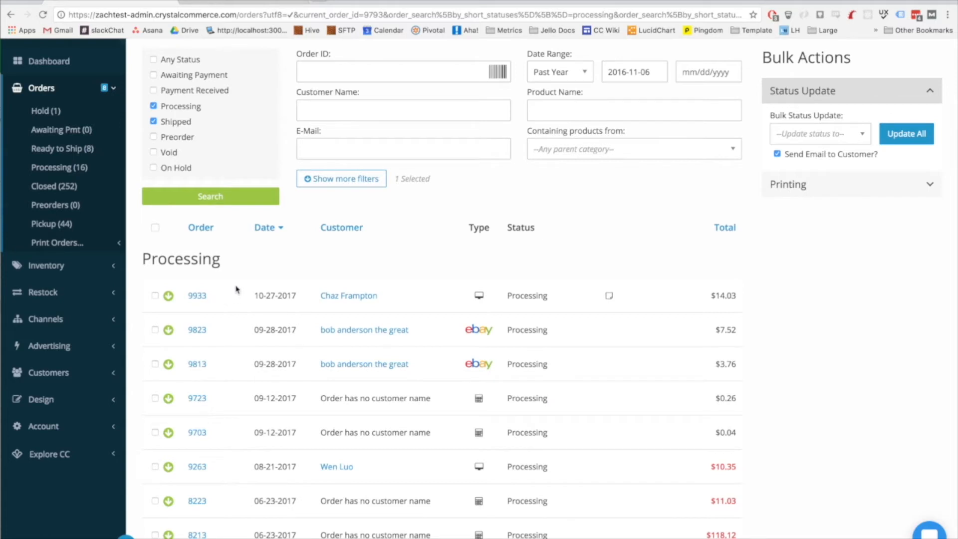
mouse_move(419, 217)
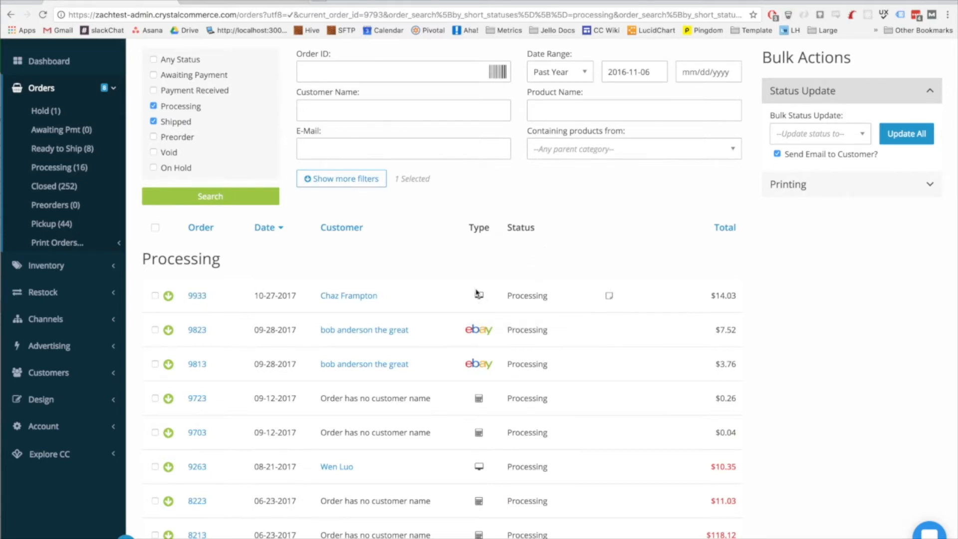
mouse_move(478, 295)
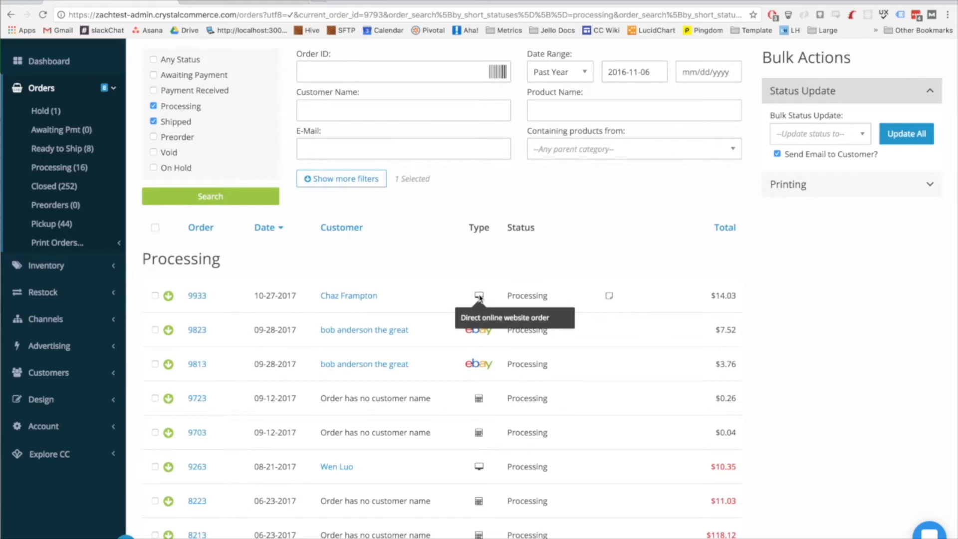
mouse_move(785, 446)
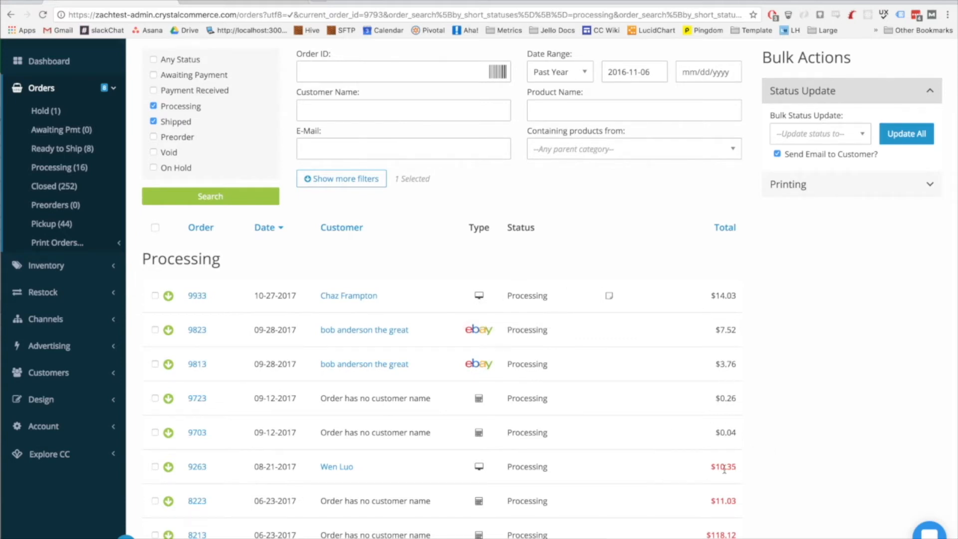
mouse_move(718, 501)
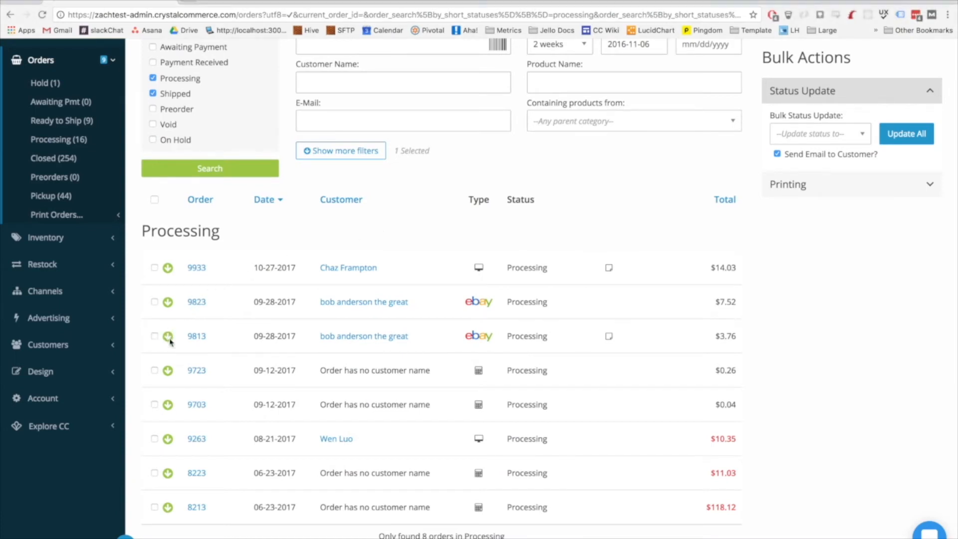
Step: Expand order 9813 and review its item, totals, comments and fulfillment postage options
click(168, 336)
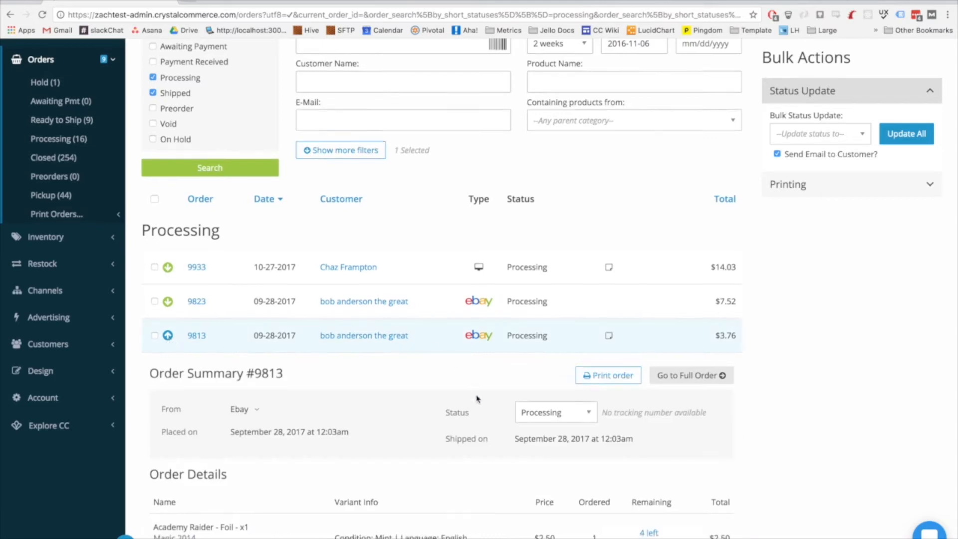
scroll(down, 3)
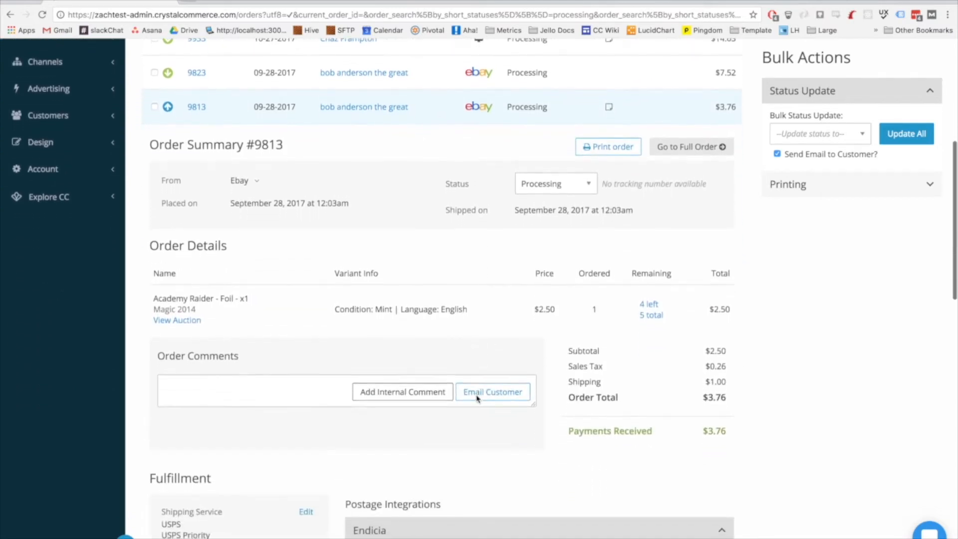
scroll(down, 3)
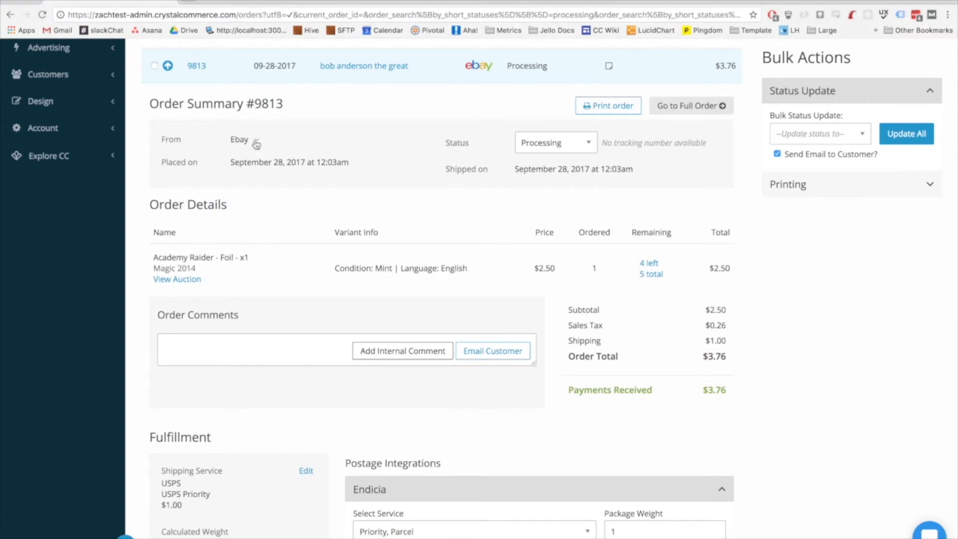
click(239, 140)
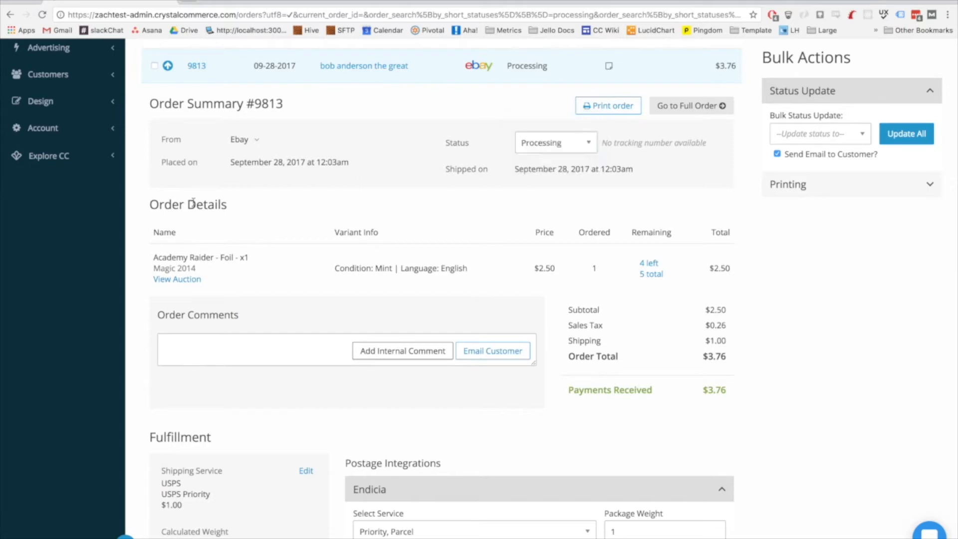
mouse_move(703, 183)
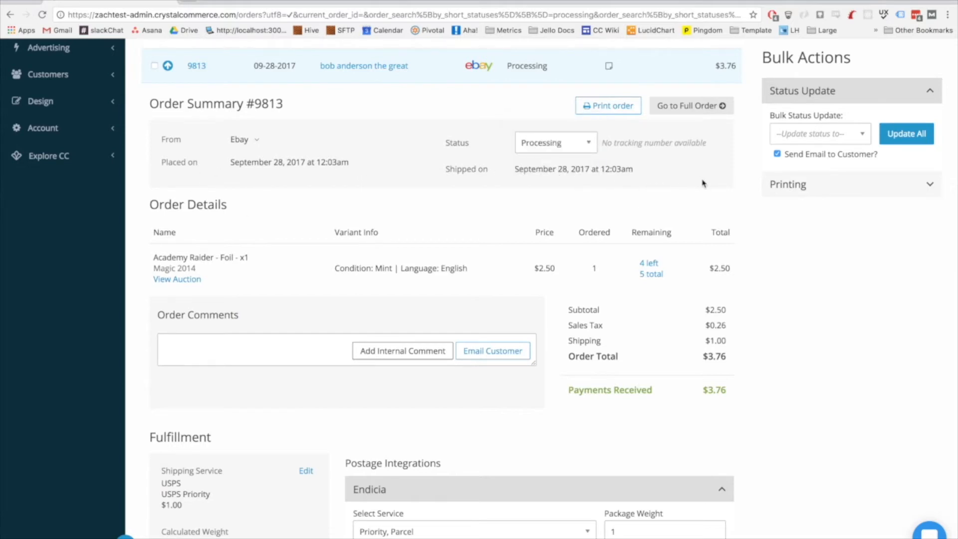
mouse_move(172, 247)
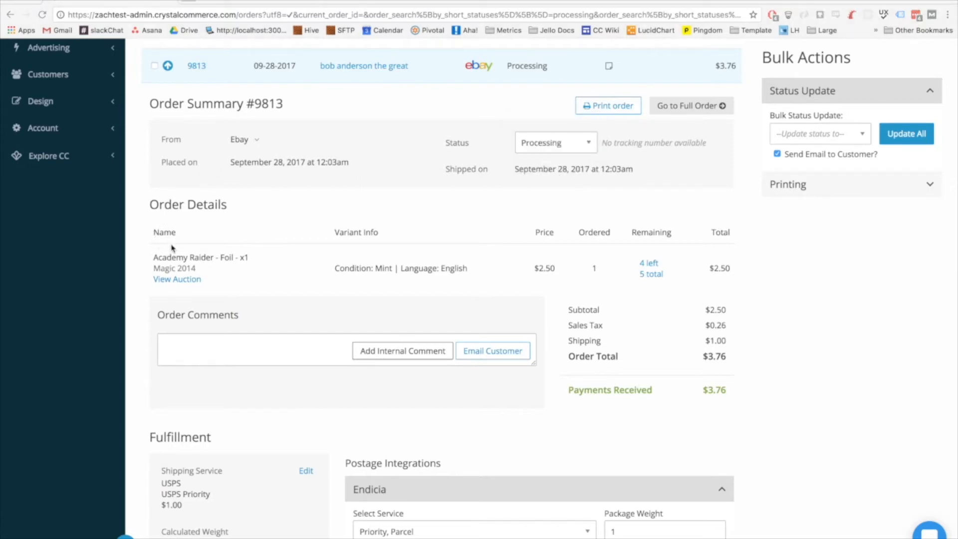
mouse_move(555, 274)
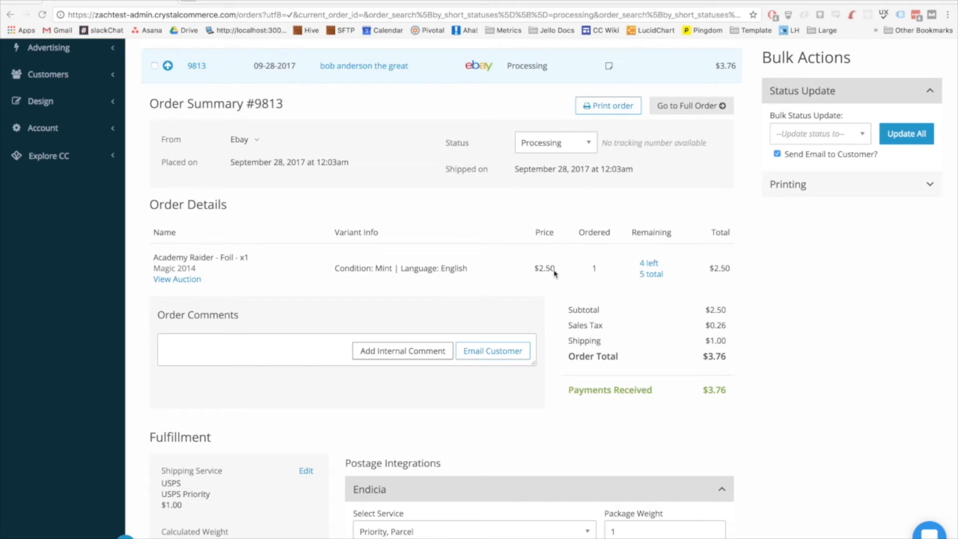
mouse_move(690, 274)
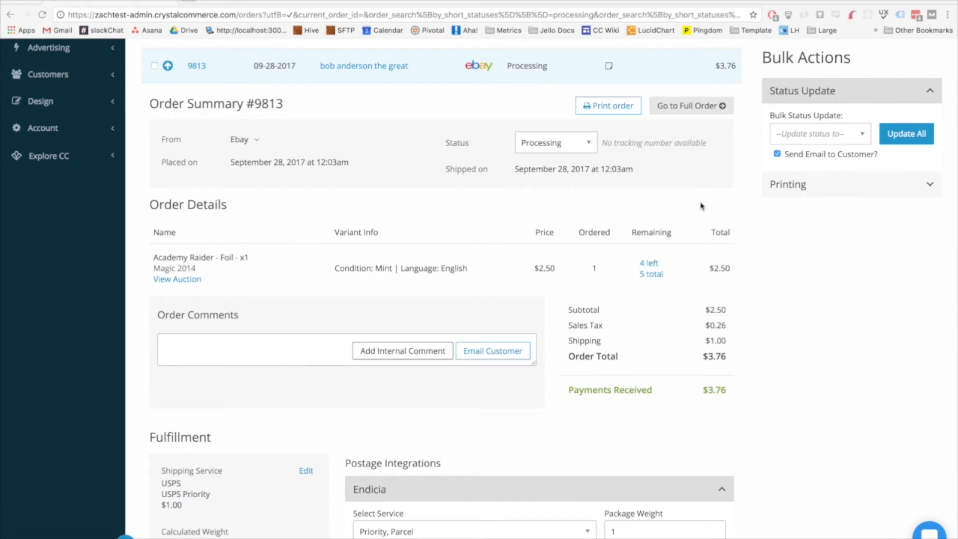
scroll(down, 3)
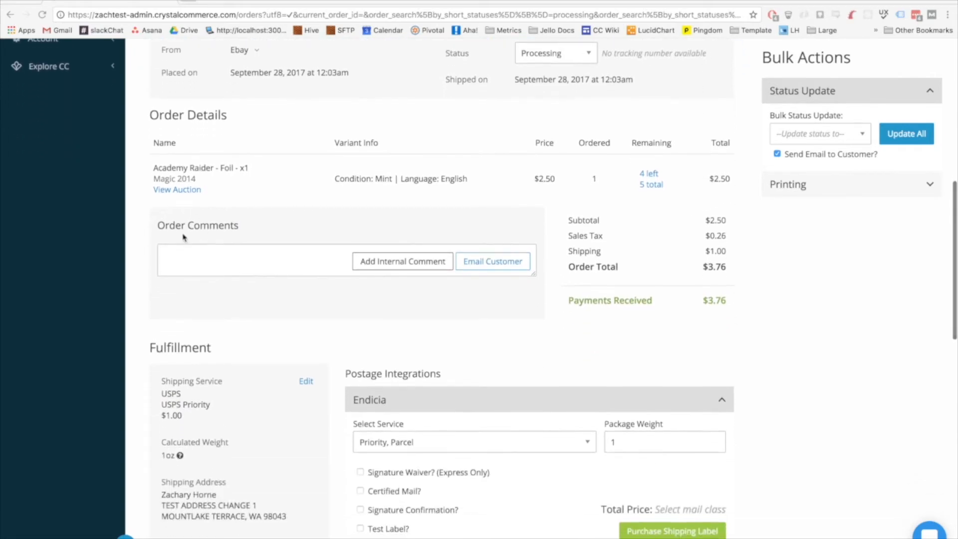
mouse_move(192, 297)
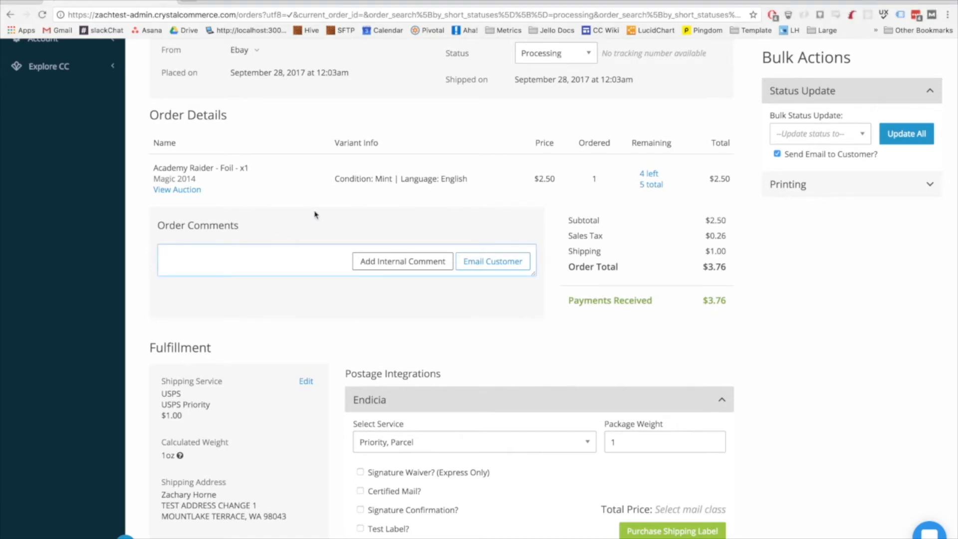
Step: Post 'this is an internal comment about this order' as an internal comment on order 9813
text(this is an internal a)
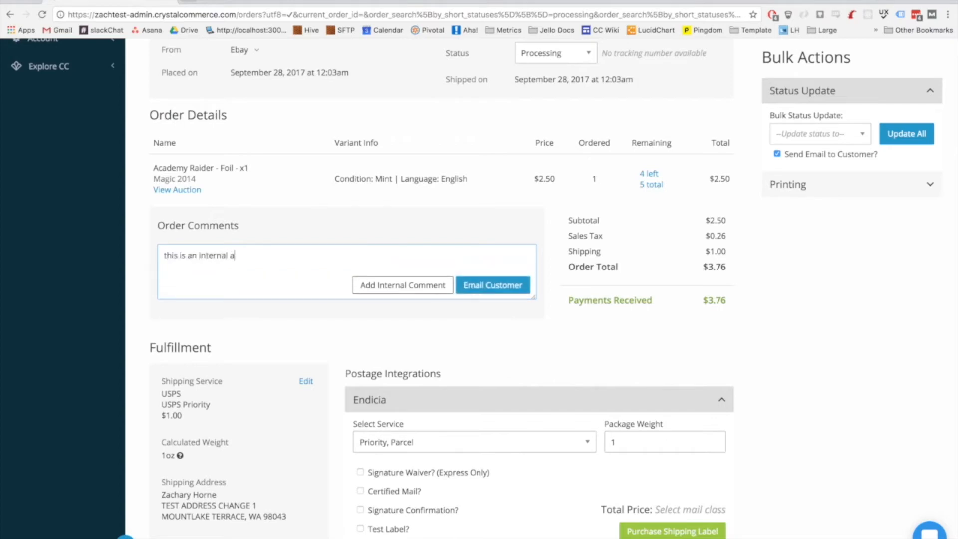
text(comment about this order)
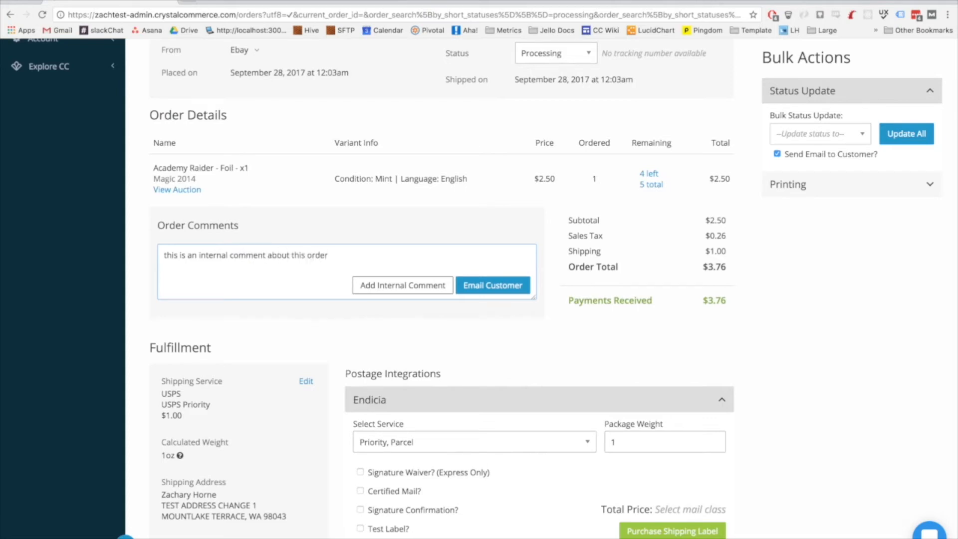
click(402, 285)
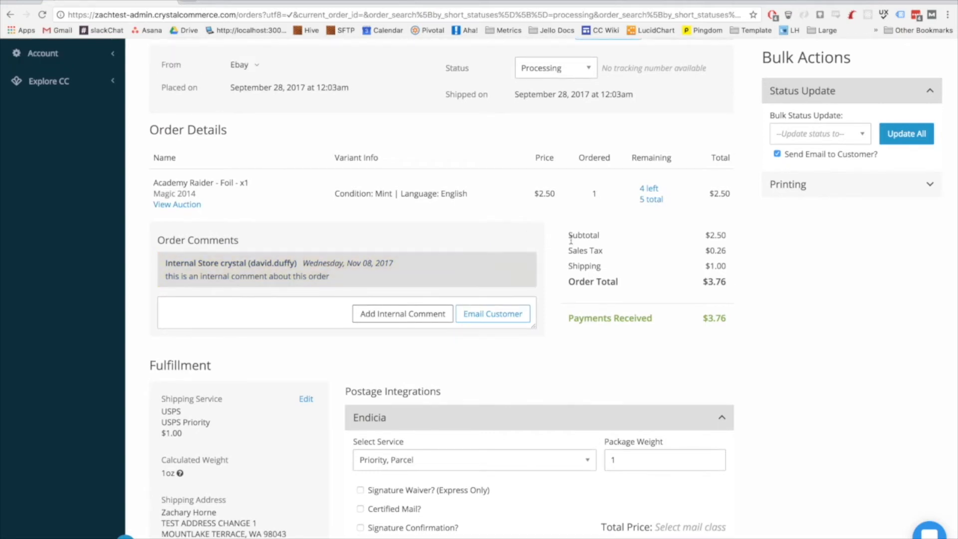
mouse_move(581, 341)
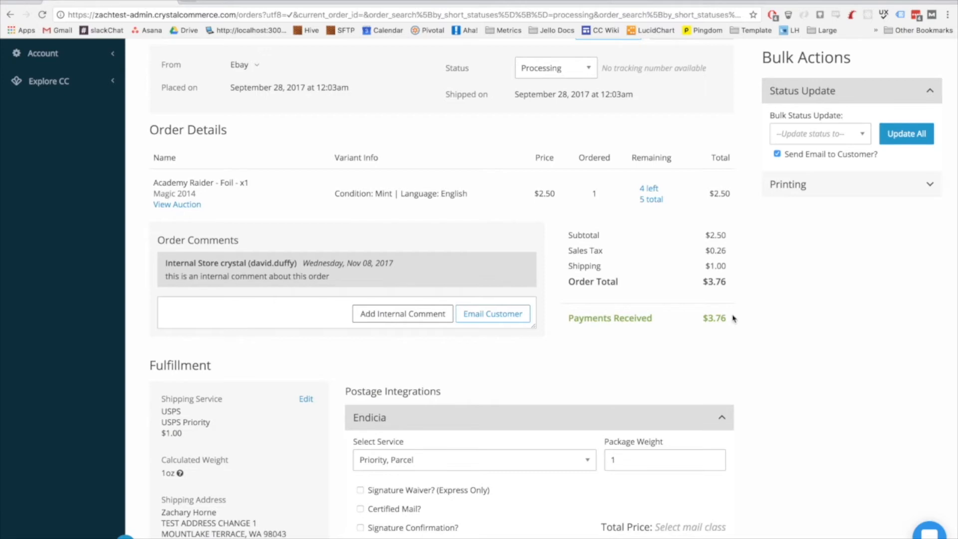
scroll(down, 3)
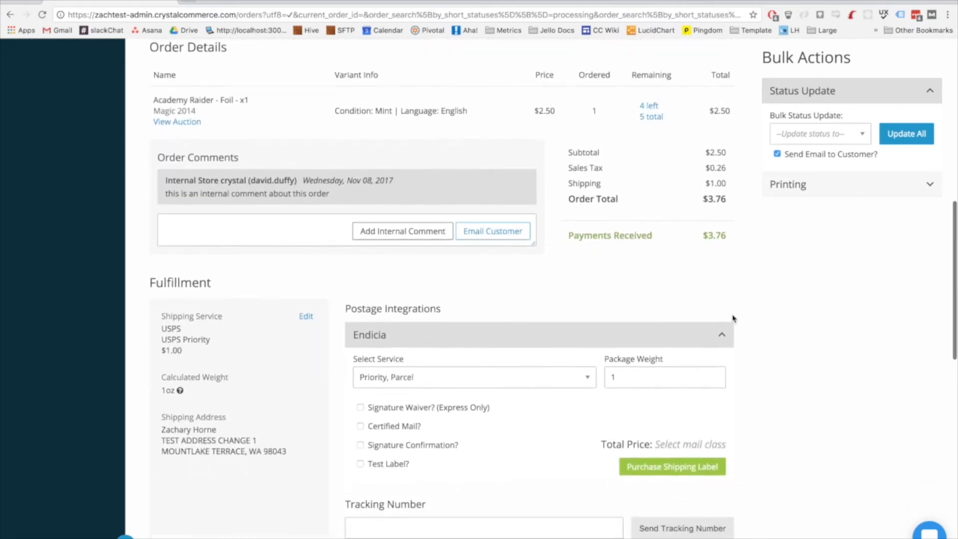
scroll(down, 3)
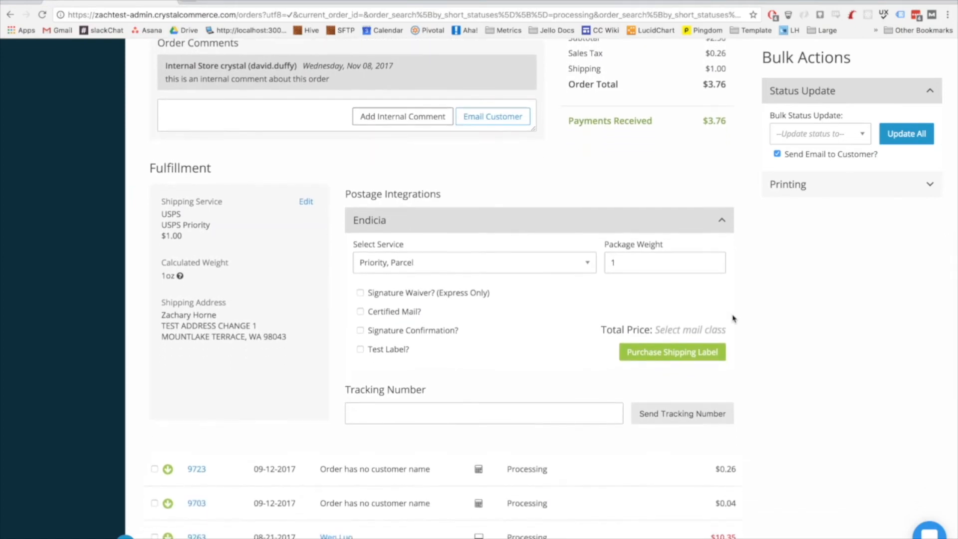
mouse_move(248, 193)
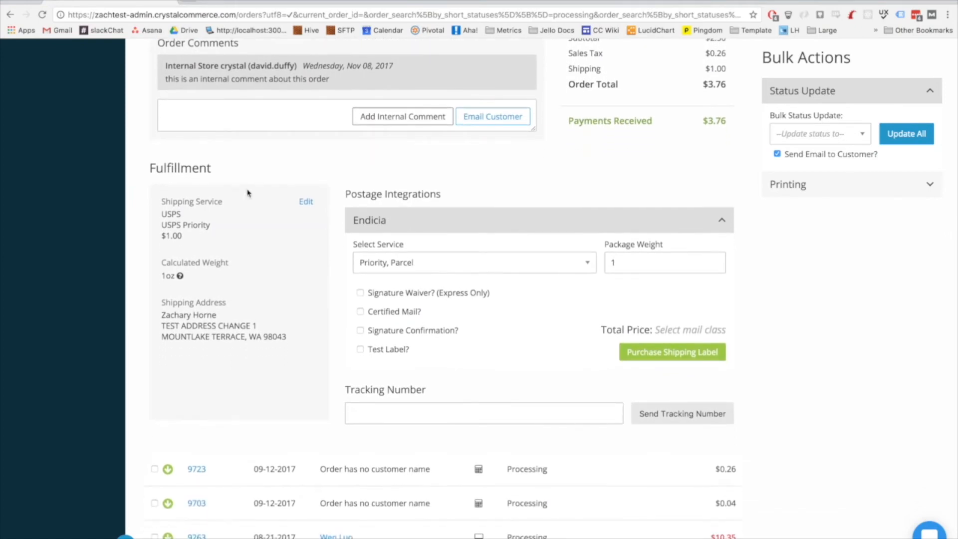
mouse_move(242, 348)
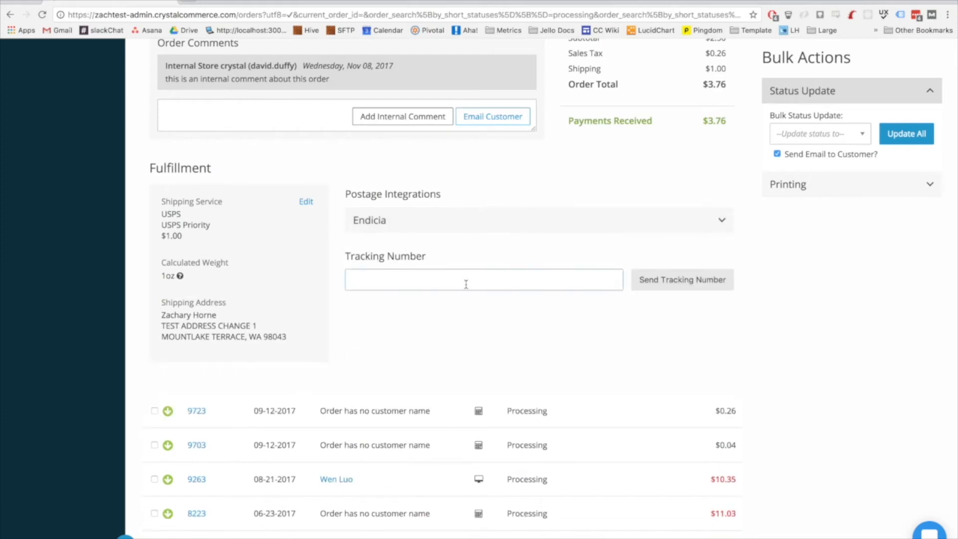
Step: Start a tracking number entry, then review order 9263's Aegis Automaton and Auratouched Mage summary
click(196, 479)
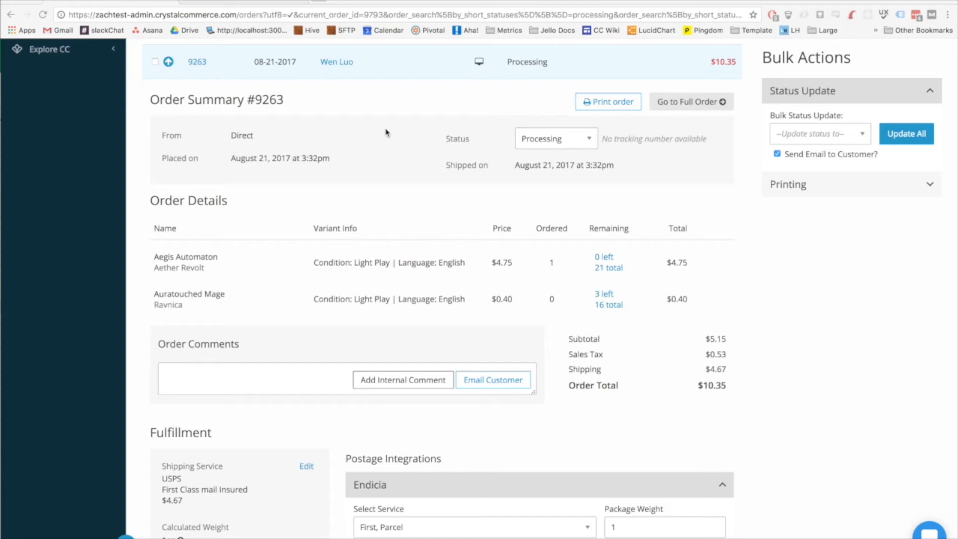
mouse_move(386, 125)
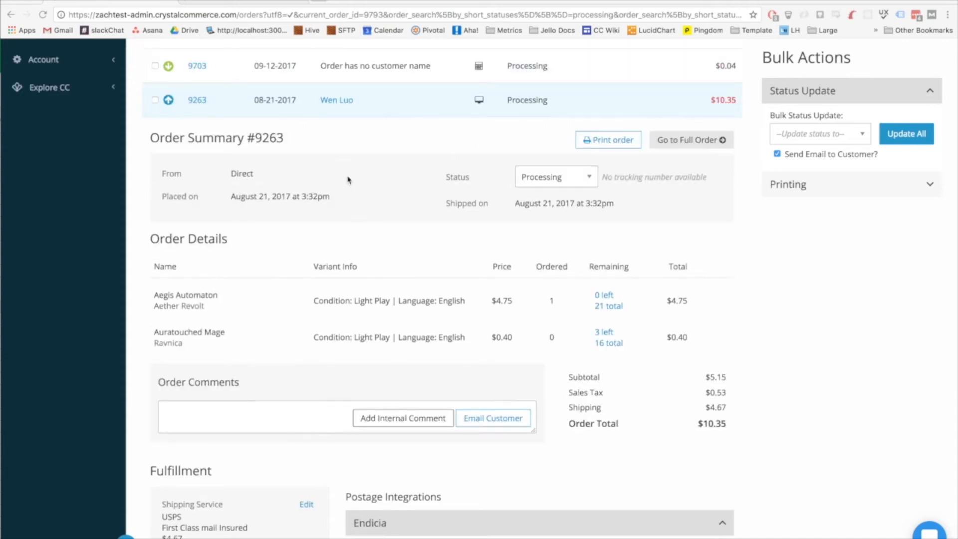
mouse_move(399, 278)
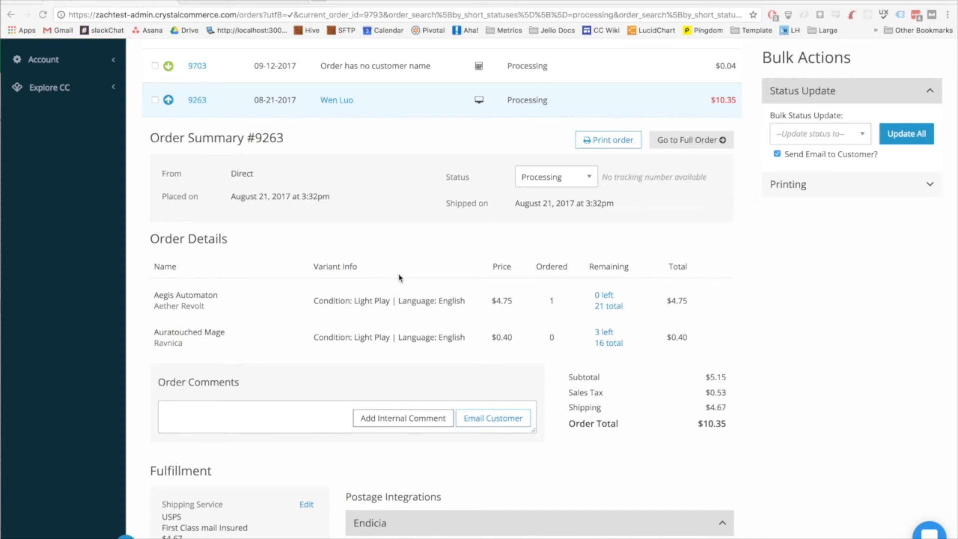
scroll(down, 3)
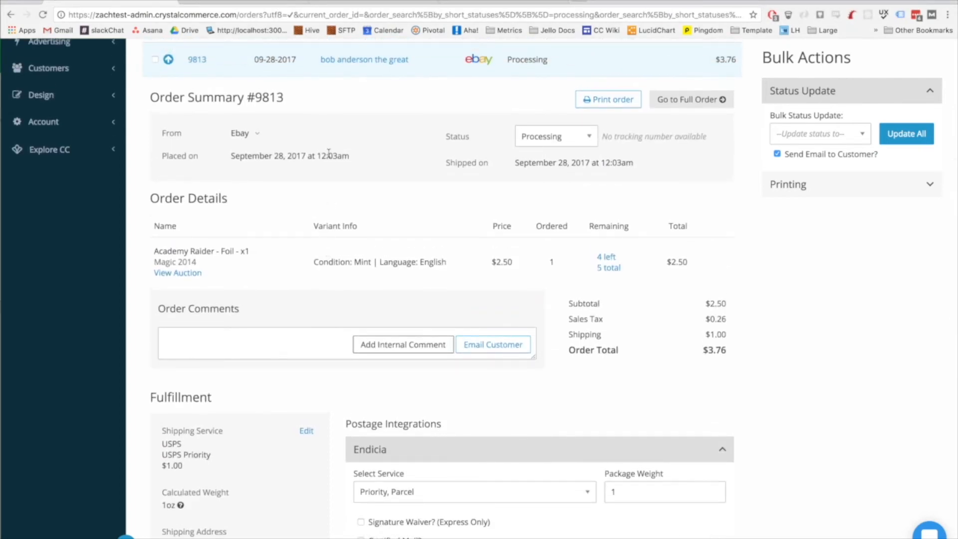
mouse_move(222, 327)
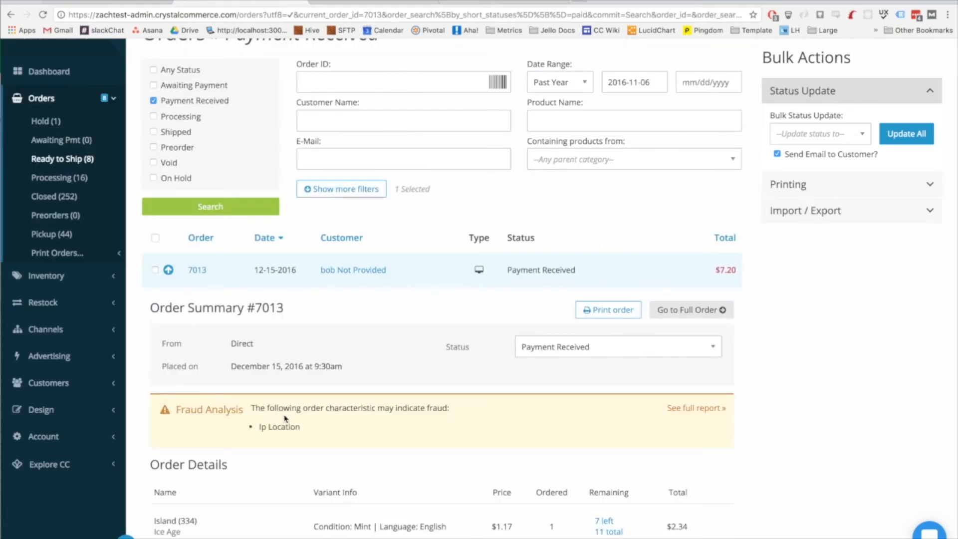
Step: Review order 7013's IP location fraud warning and open its full order details page
scroll(down, 3)
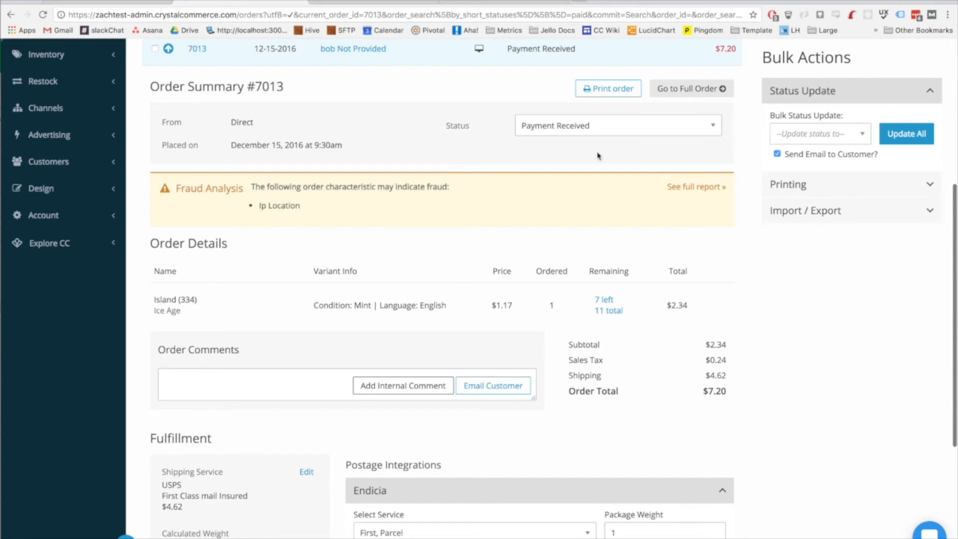
mouse_move(670, 93)
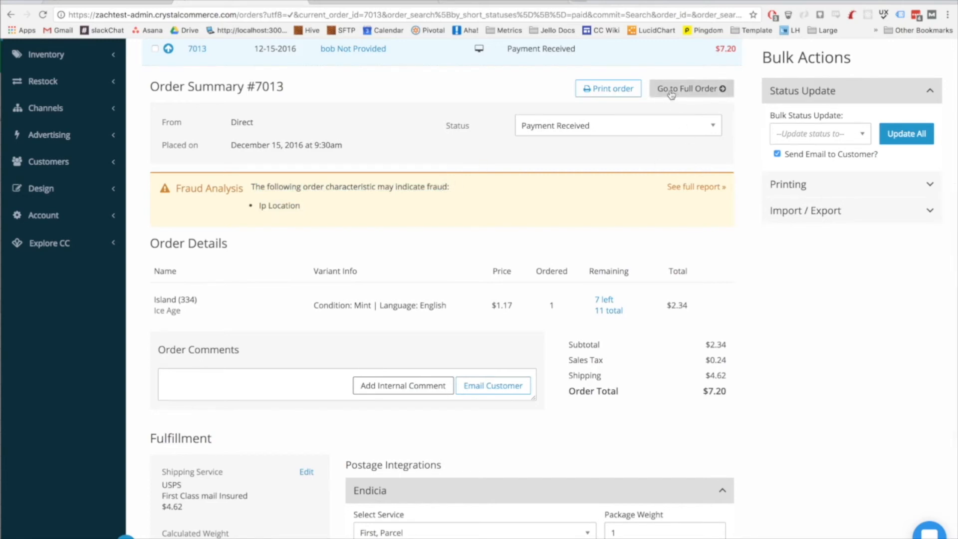
mouse_move(339, 178)
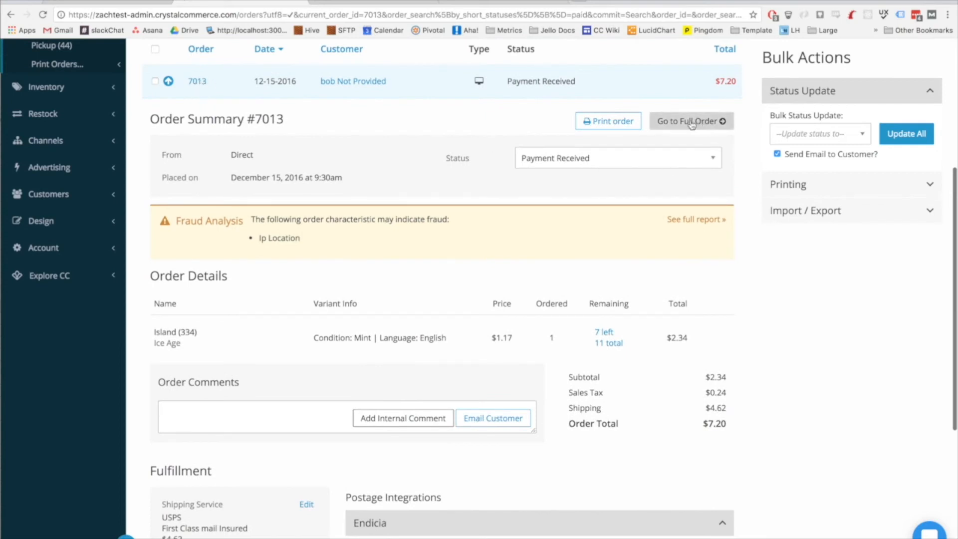
mouse_move(715, 124)
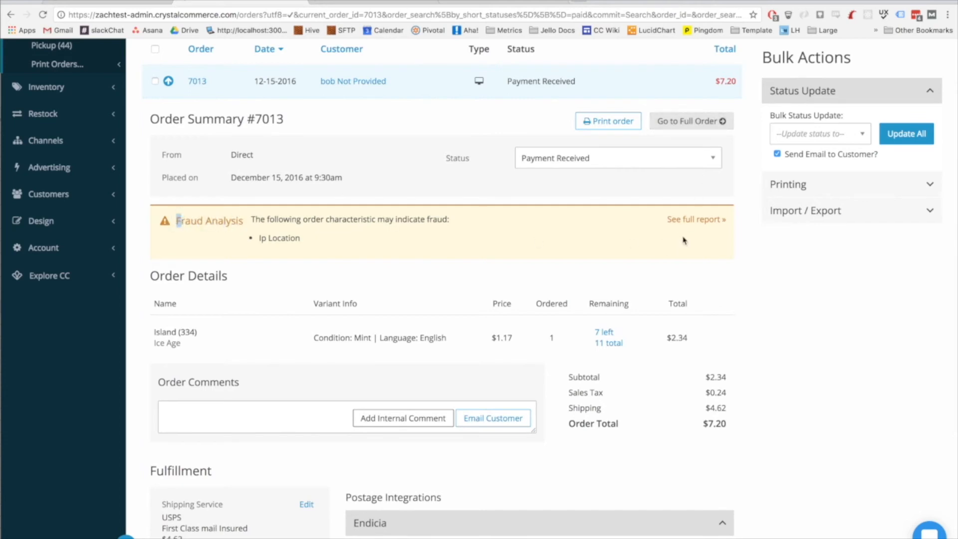
mouse_move(592, 252)
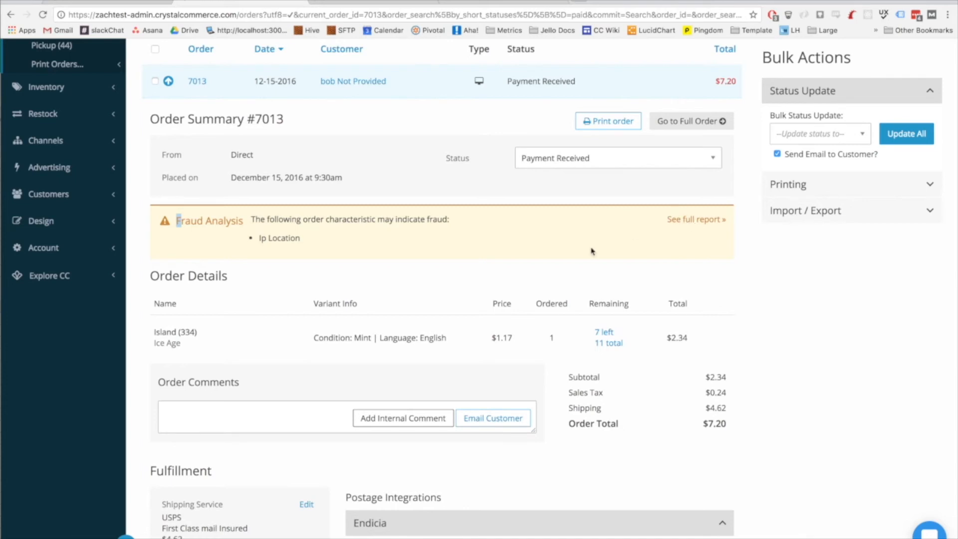
mouse_move(538, 210)
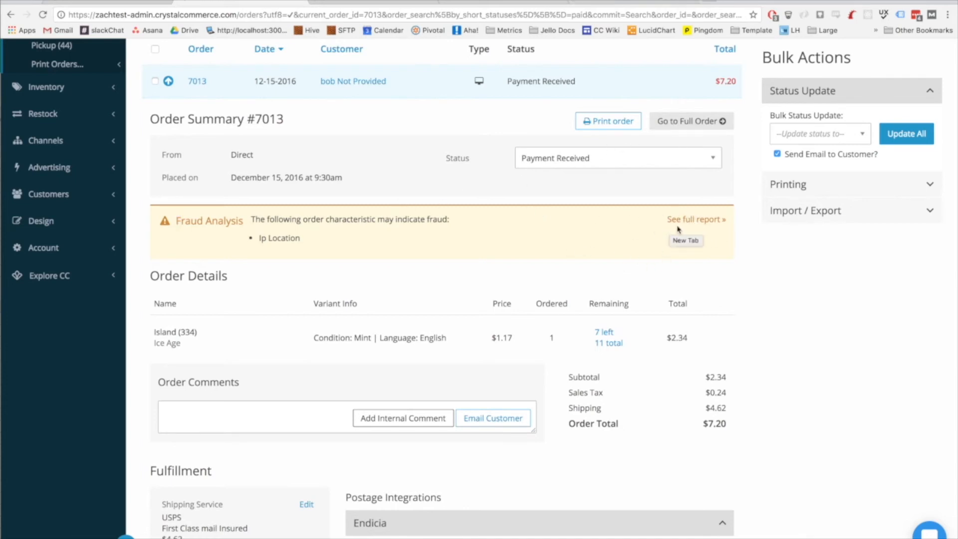
mouse_move(686, 129)
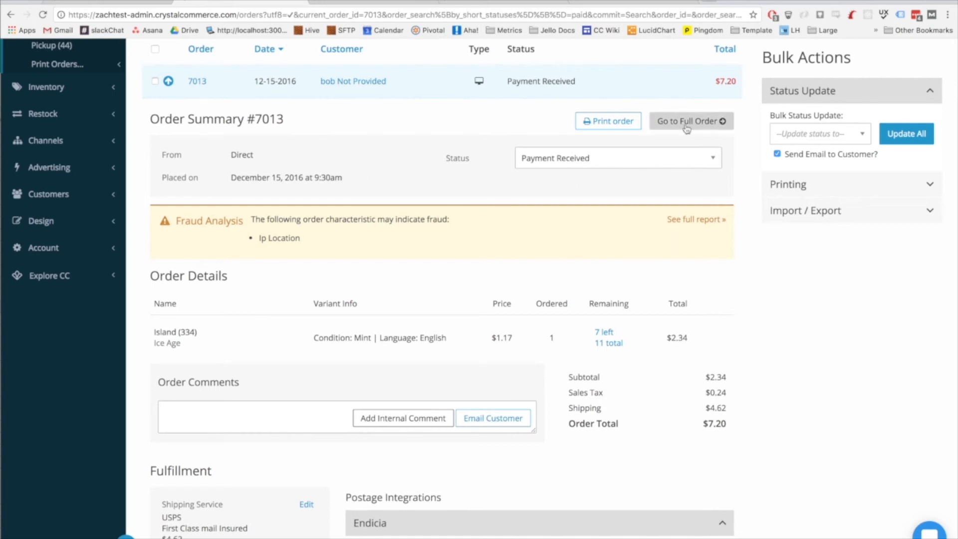
mouse_move(671, 120)
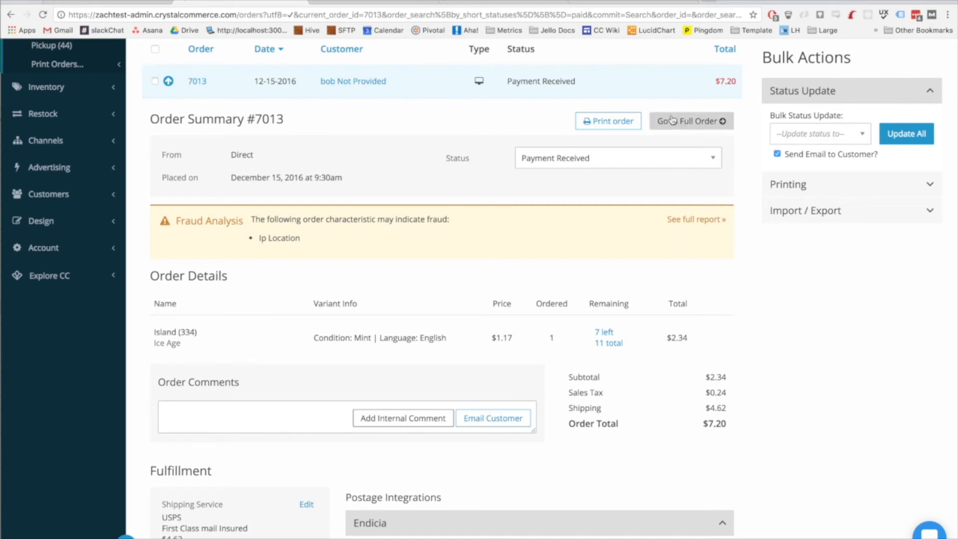
click(691, 120)
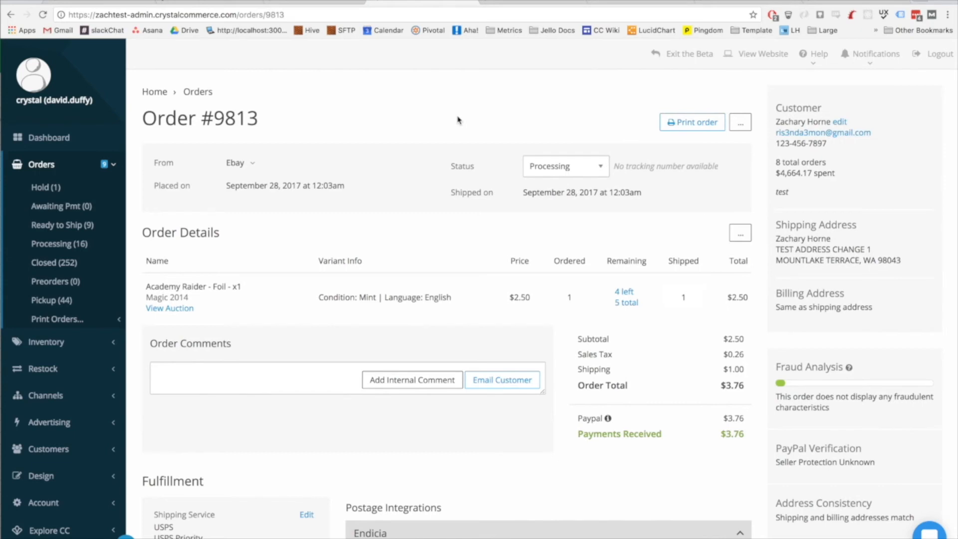
mouse_move(355, 127)
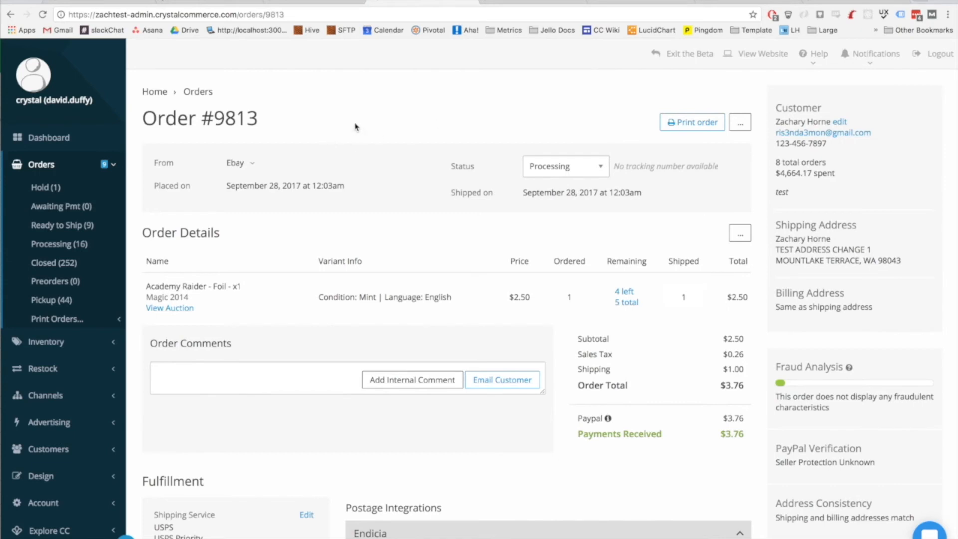
mouse_move(852, 94)
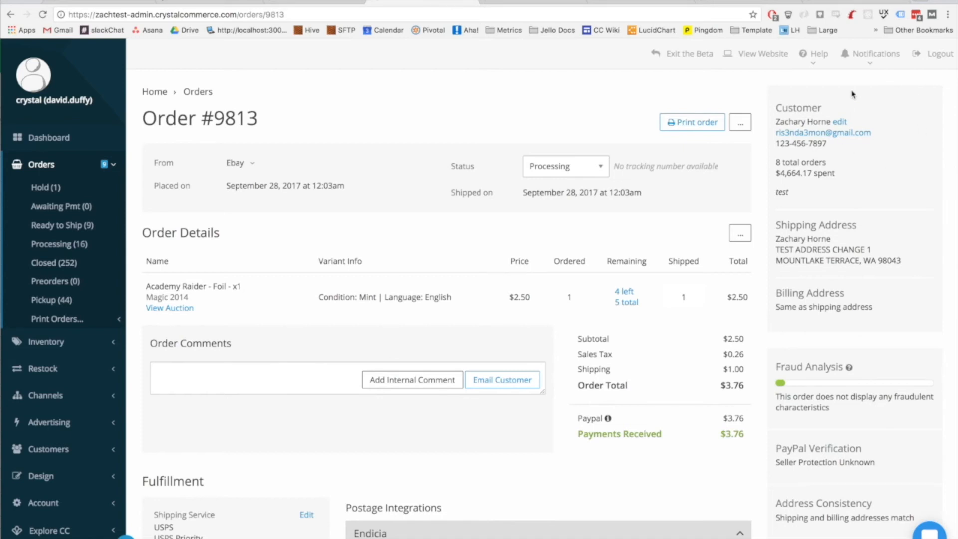
mouse_move(882, 341)
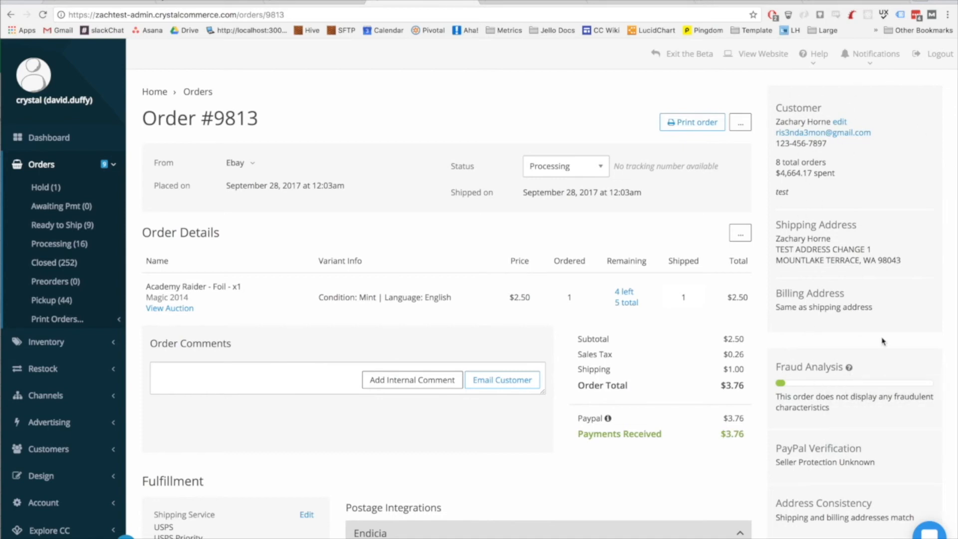
mouse_move(842, 176)
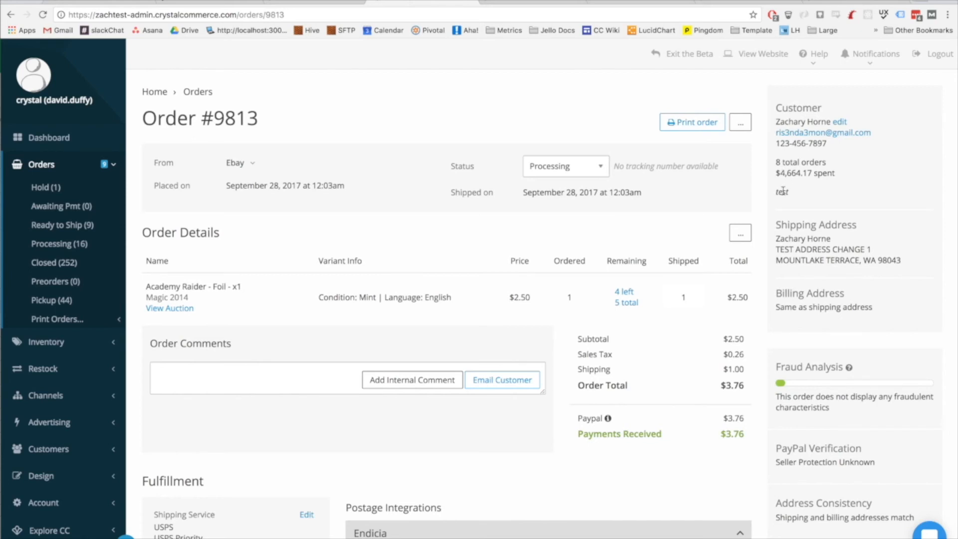
mouse_move(804, 196)
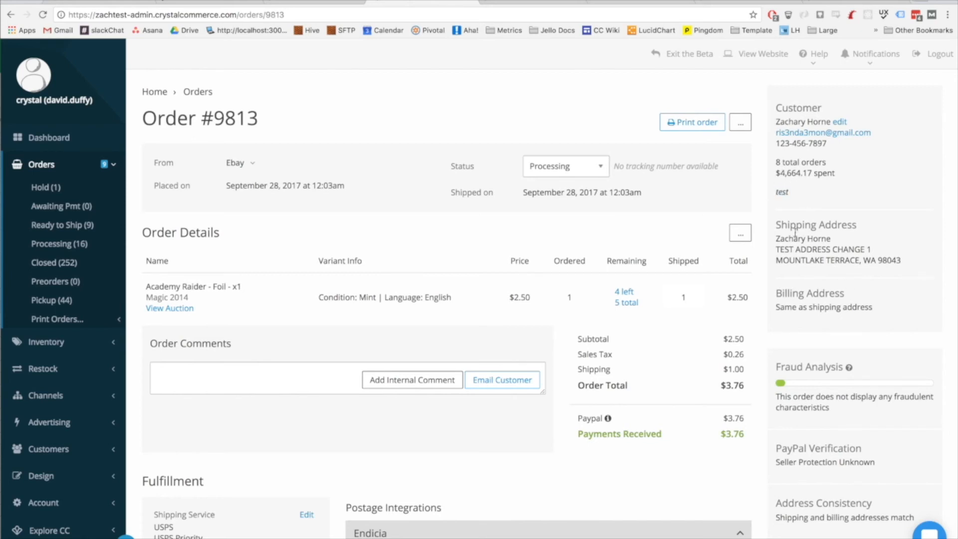
mouse_move(832, 272)
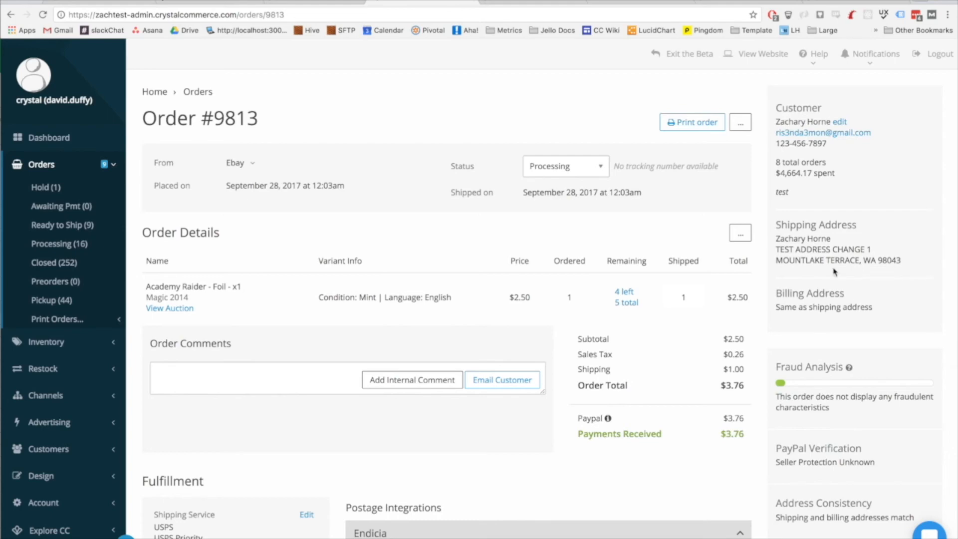
scroll(down, 3)
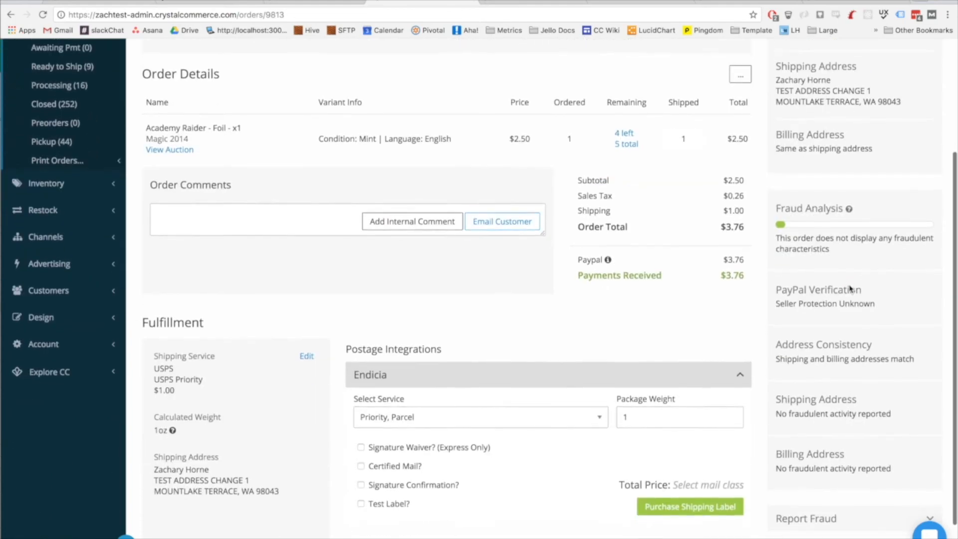
scroll(down, 3)
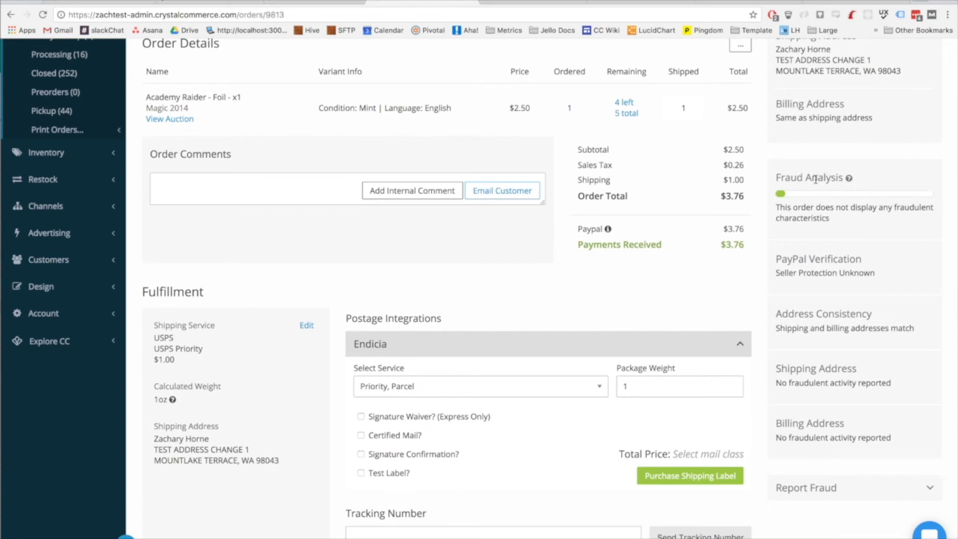
mouse_move(846, 296)
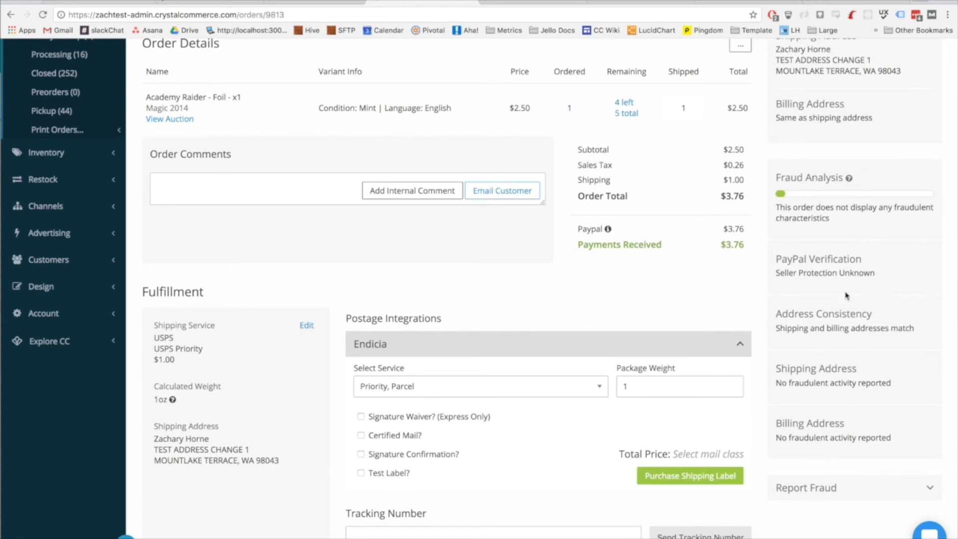
mouse_move(845, 337)
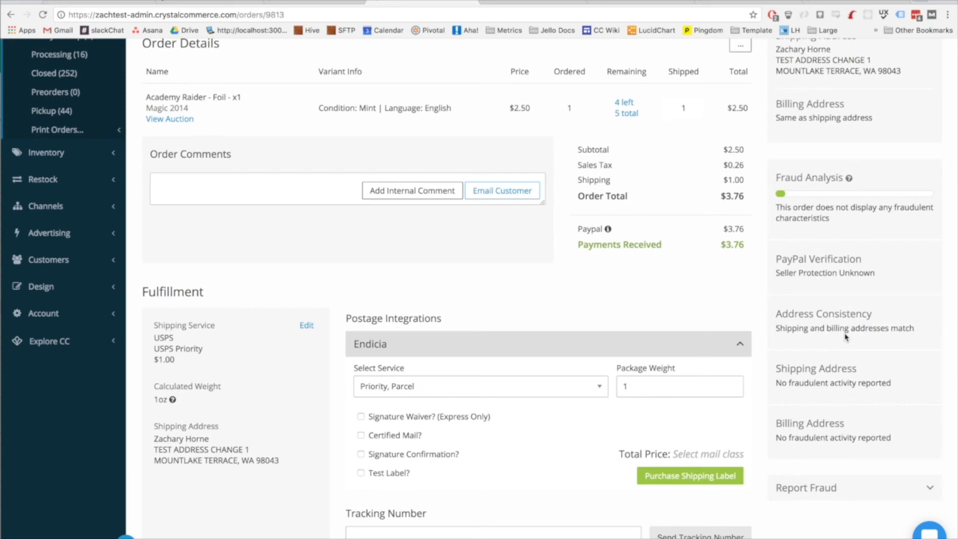
mouse_move(846, 225)
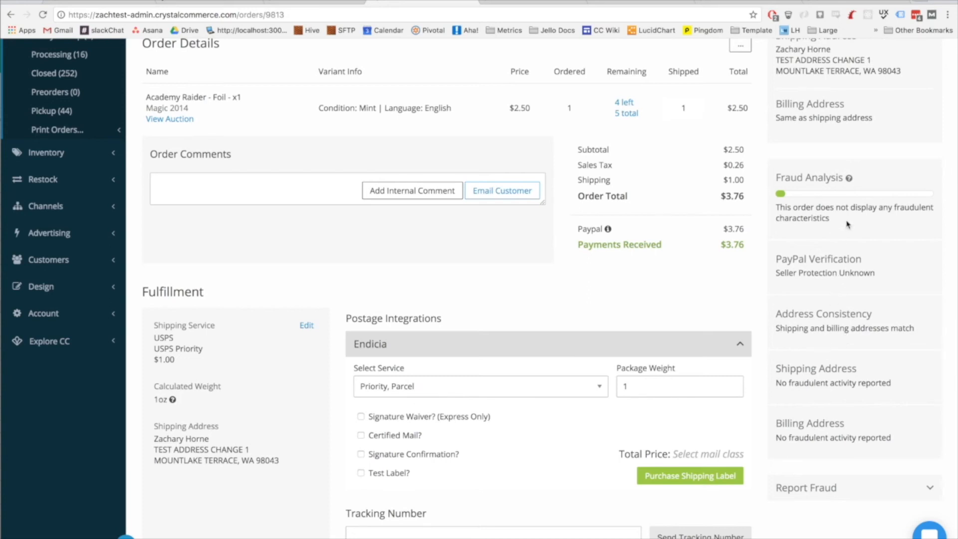
mouse_move(837, 387)
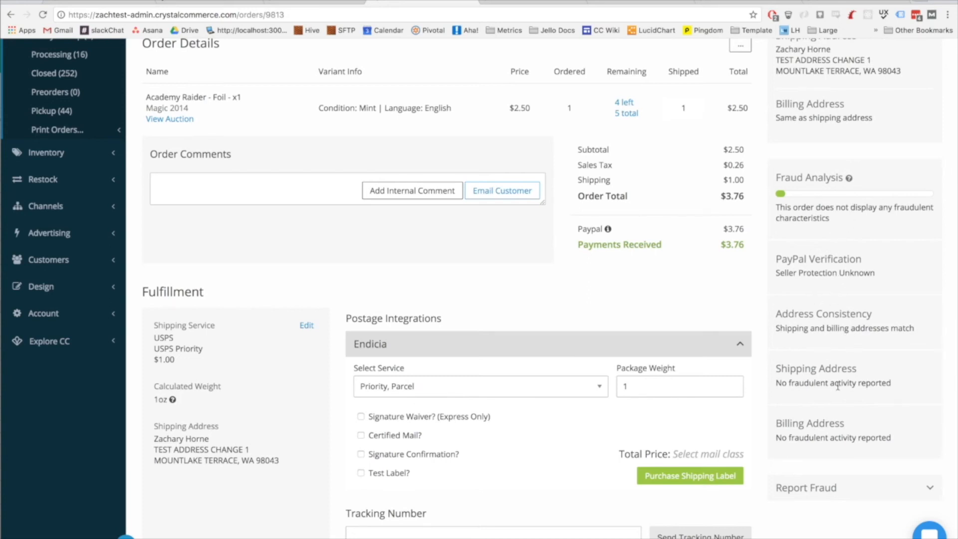
mouse_move(812, 301)
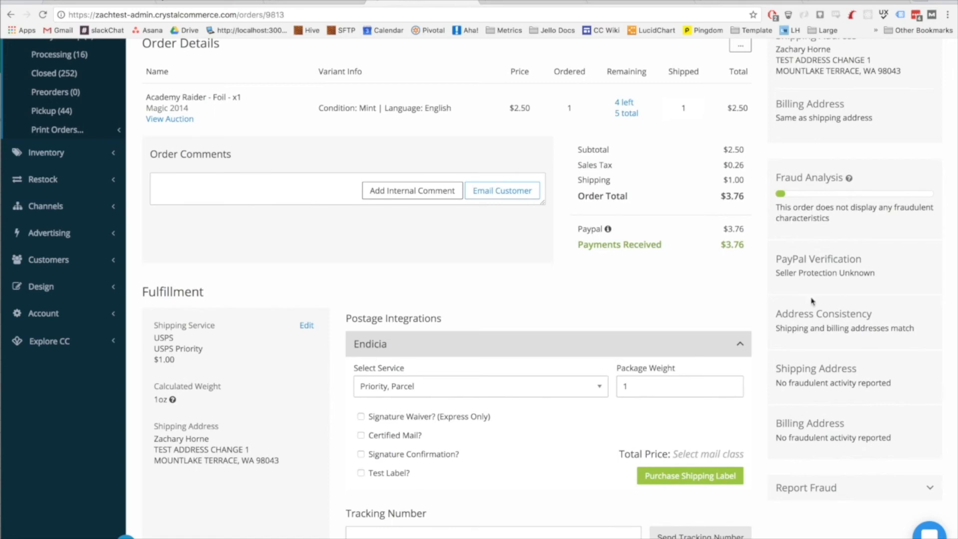
scroll(down, 3)
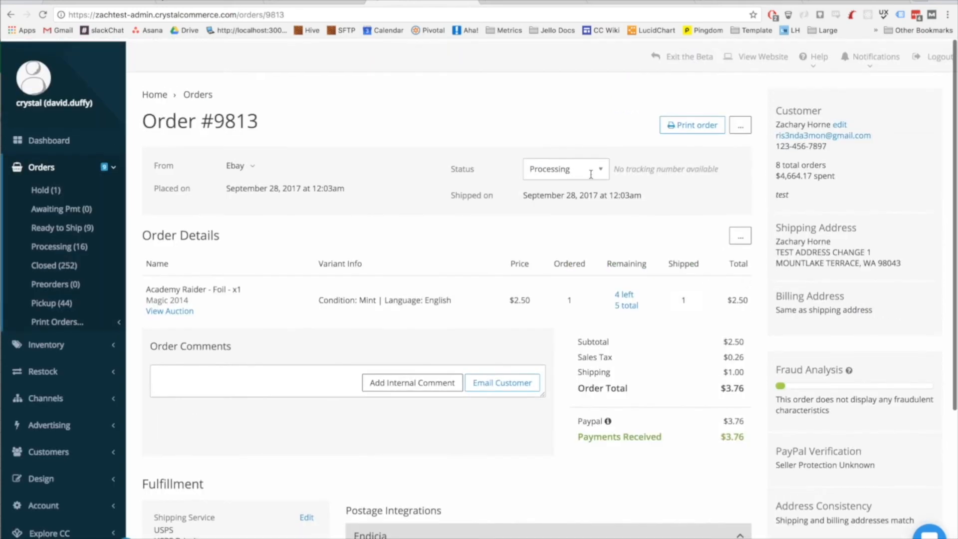
scroll(down, 3)
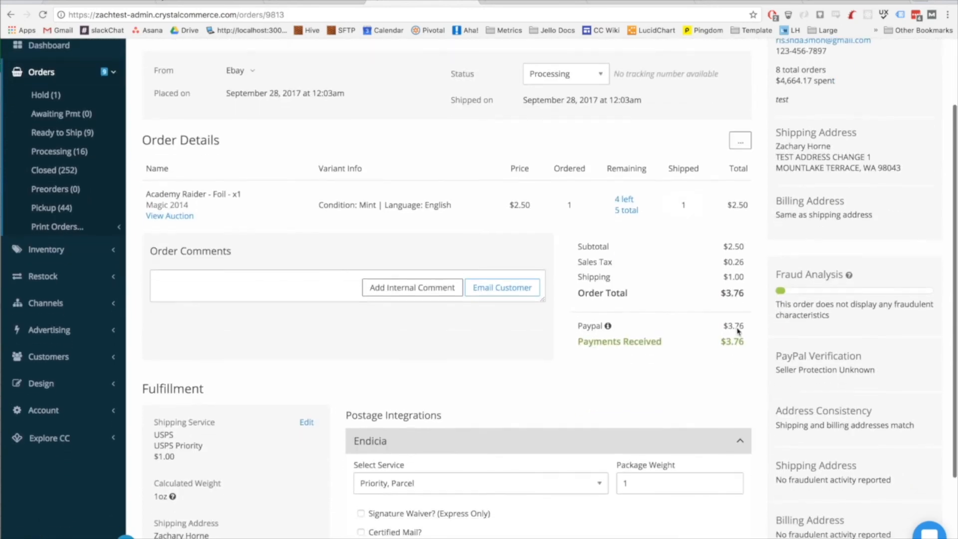
scroll(down, 3)
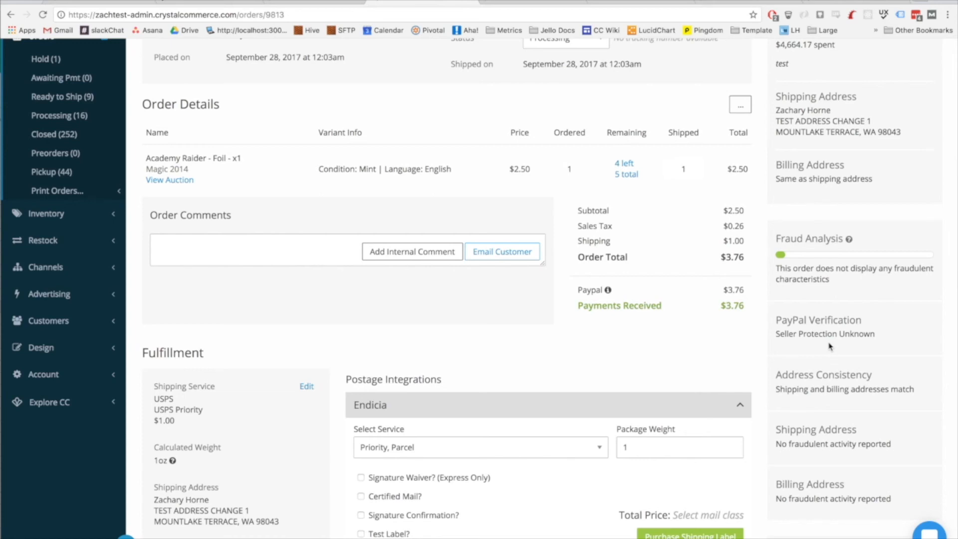
mouse_move(828, 264)
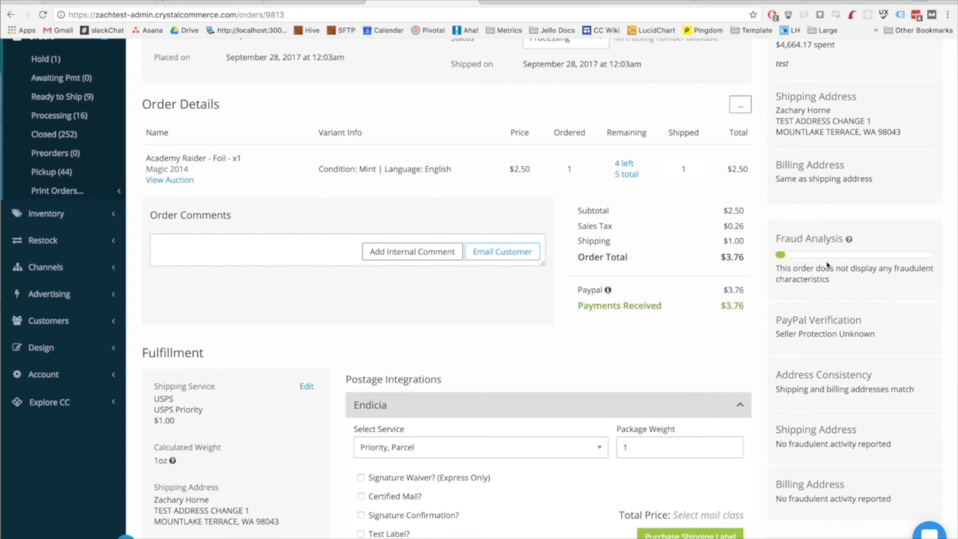
mouse_move(854, 285)
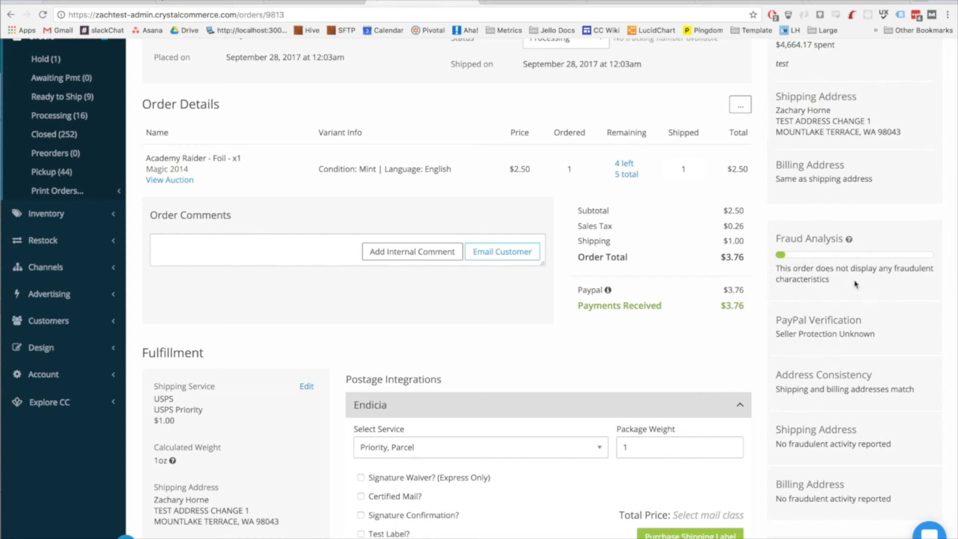
scroll(down, 3)
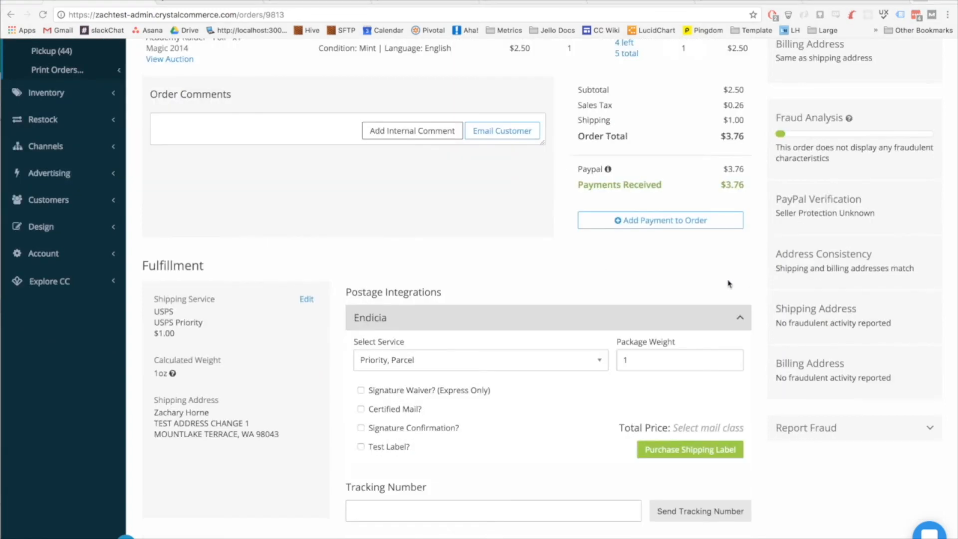
mouse_move(842, 416)
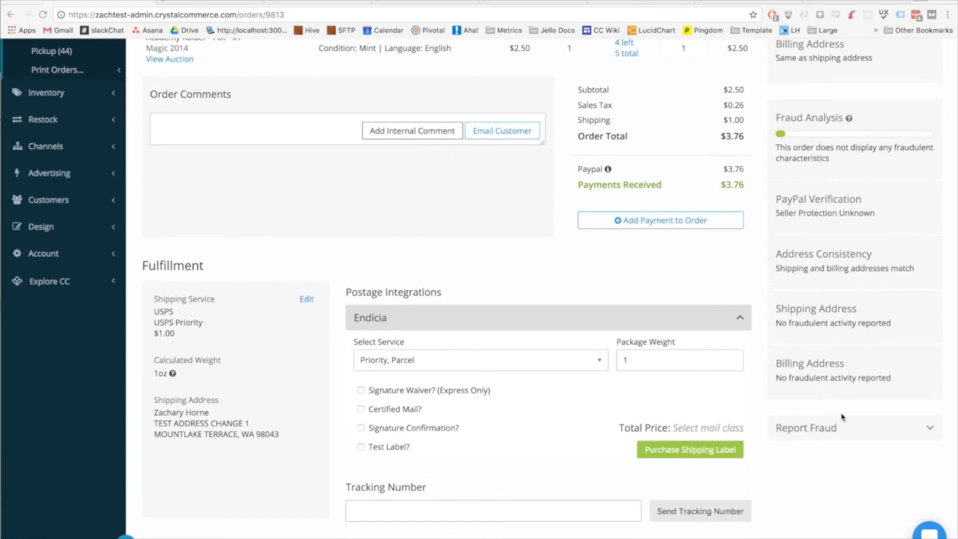
mouse_move(859, 414)
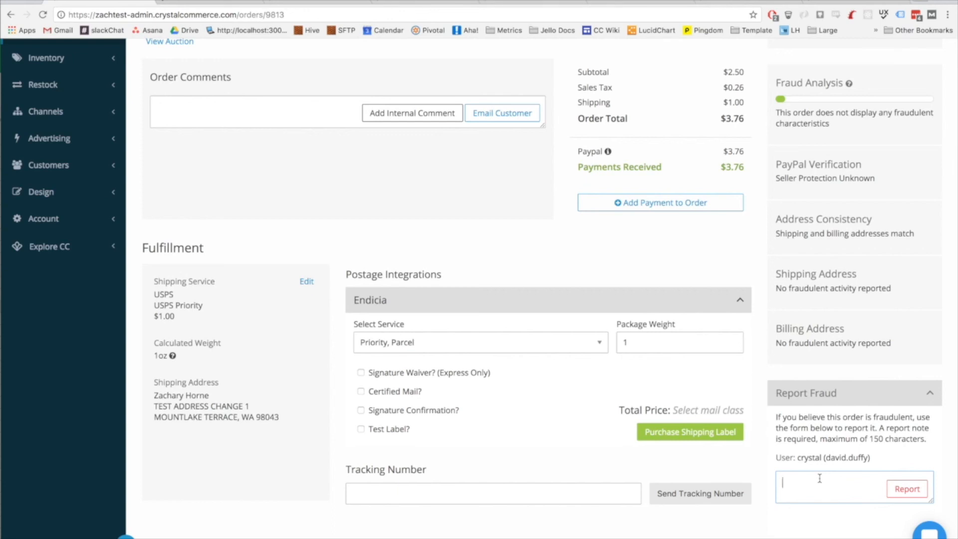
mouse_move(757, 348)
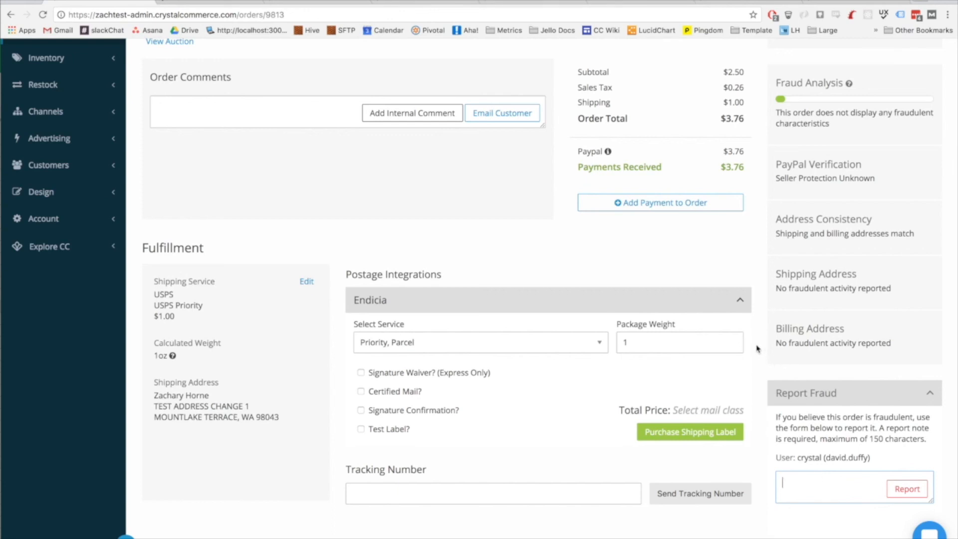
mouse_move(737, 298)
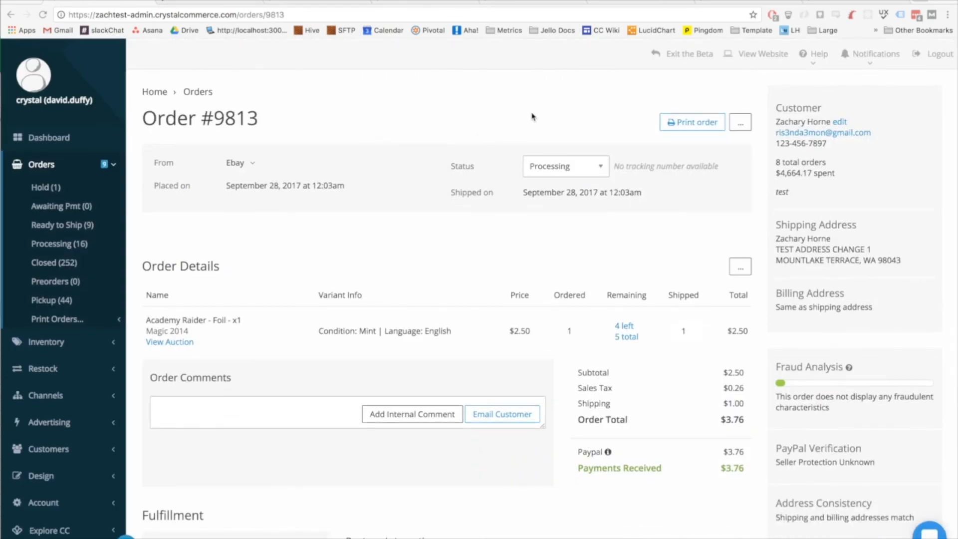
mouse_move(740, 266)
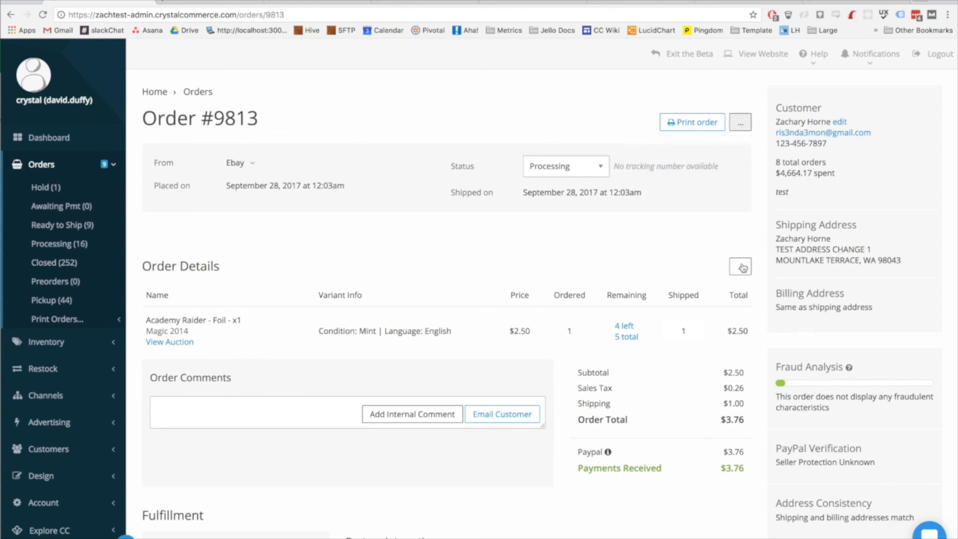
mouse_move(516, 259)
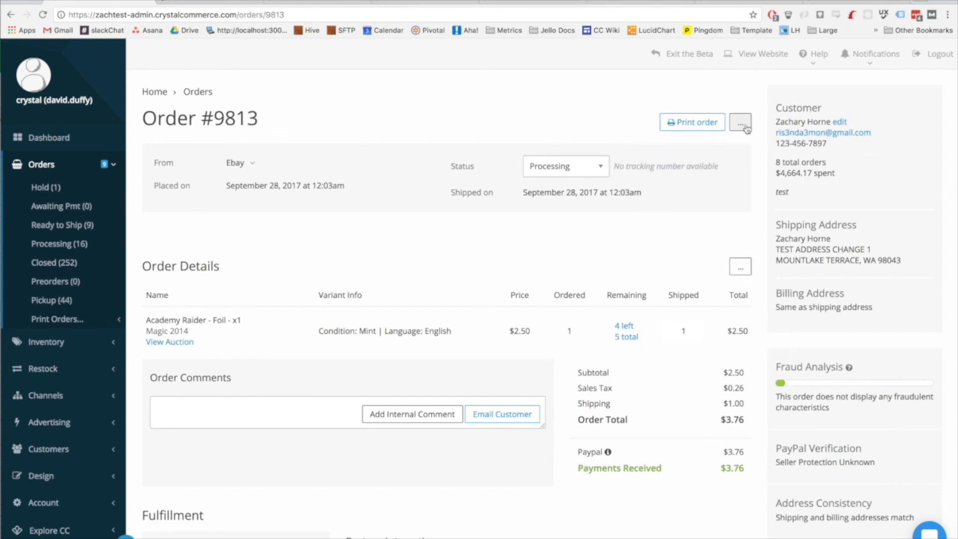
Step: Add the store comment 'This is a comment from the store!' and bring up the support options
click(740, 122)
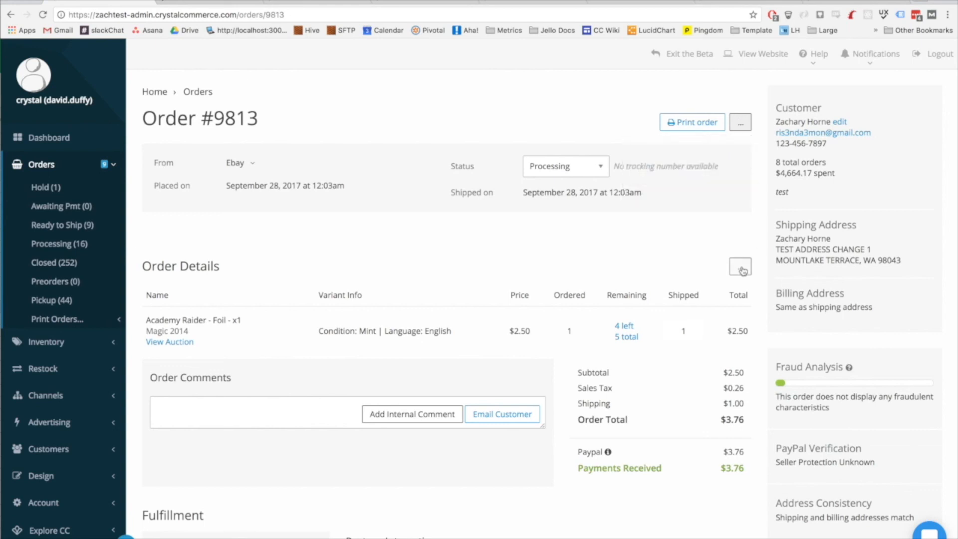
click(740, 267)
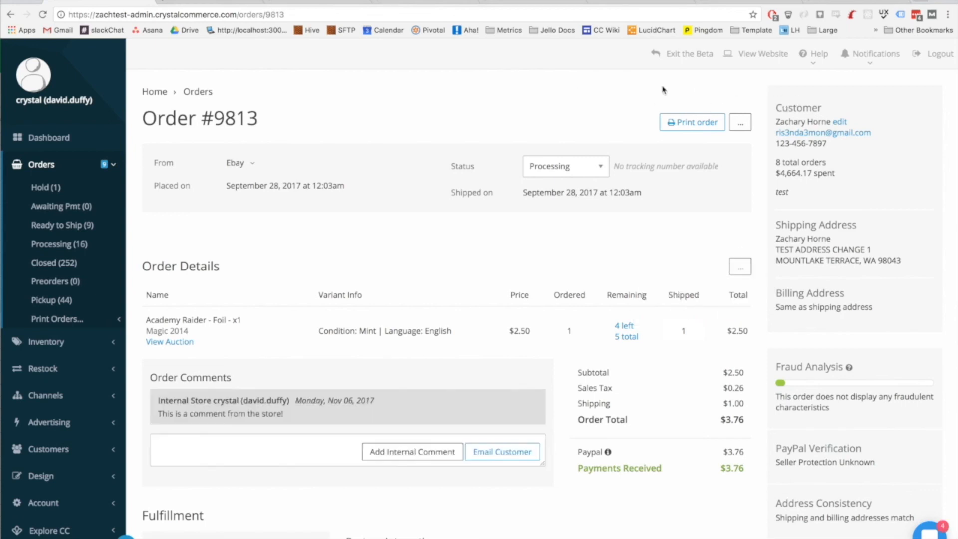
click(812, 54)
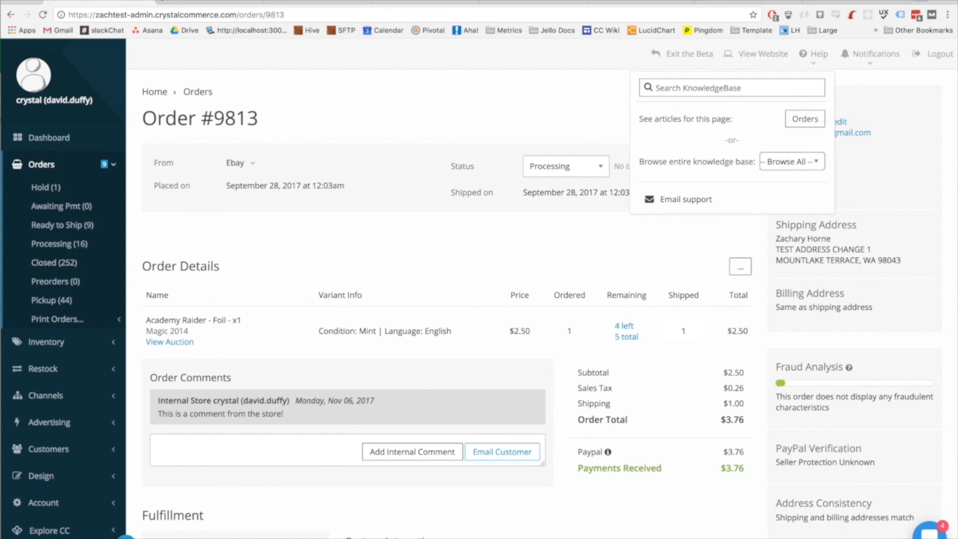
click(929, 528)
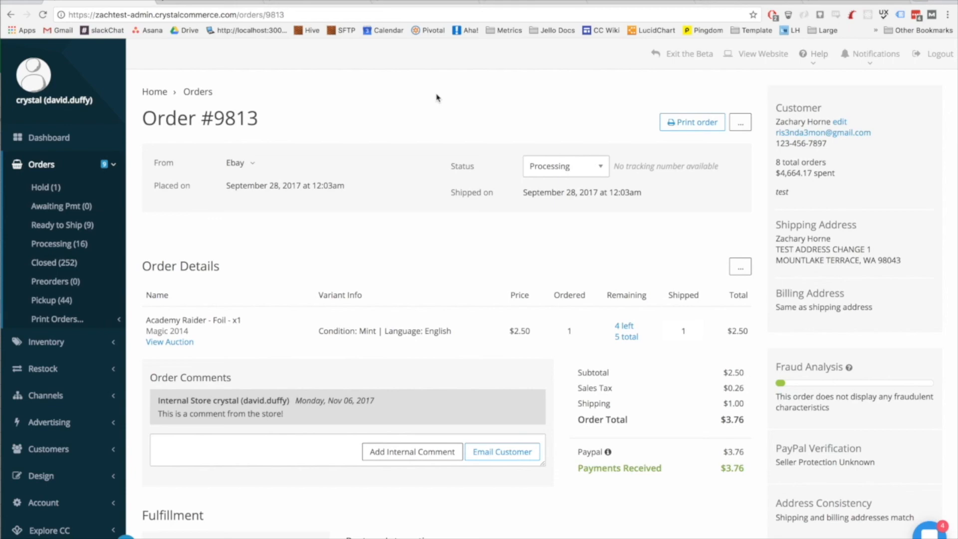
mouse_move(459, 119)
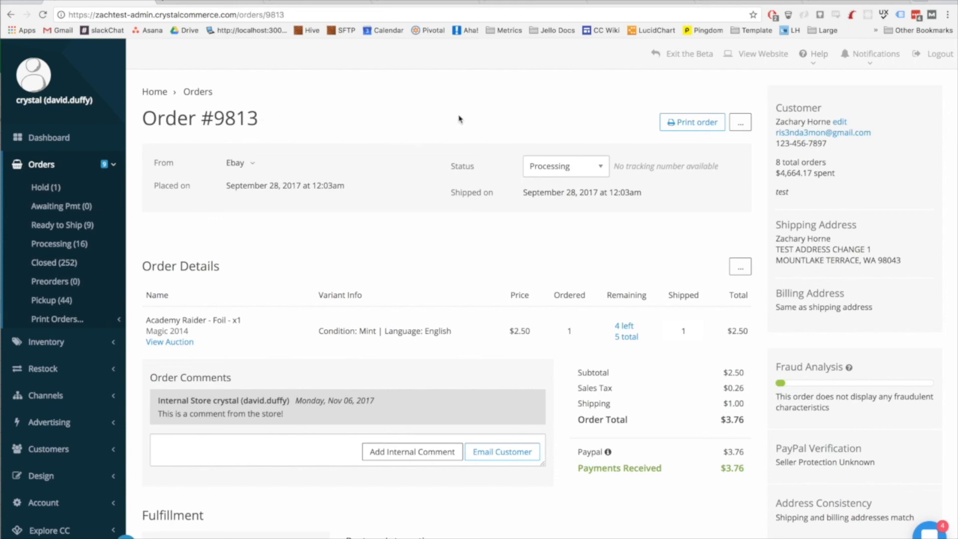